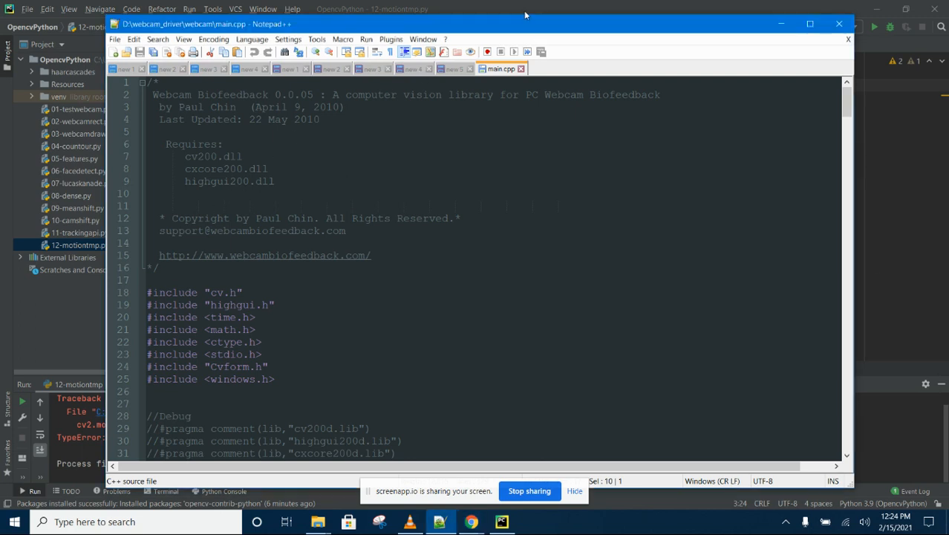
mouse_move(324, 151)
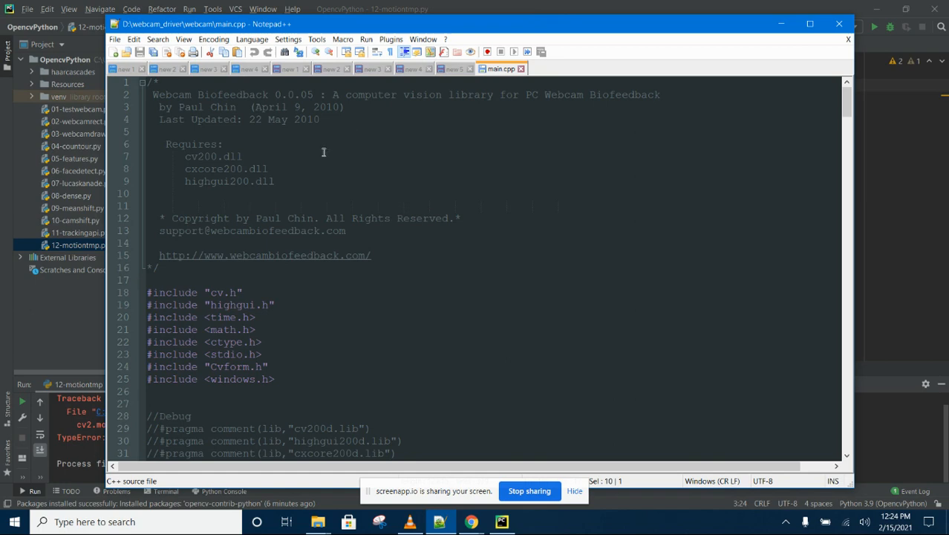
mouse_move(327, 128)
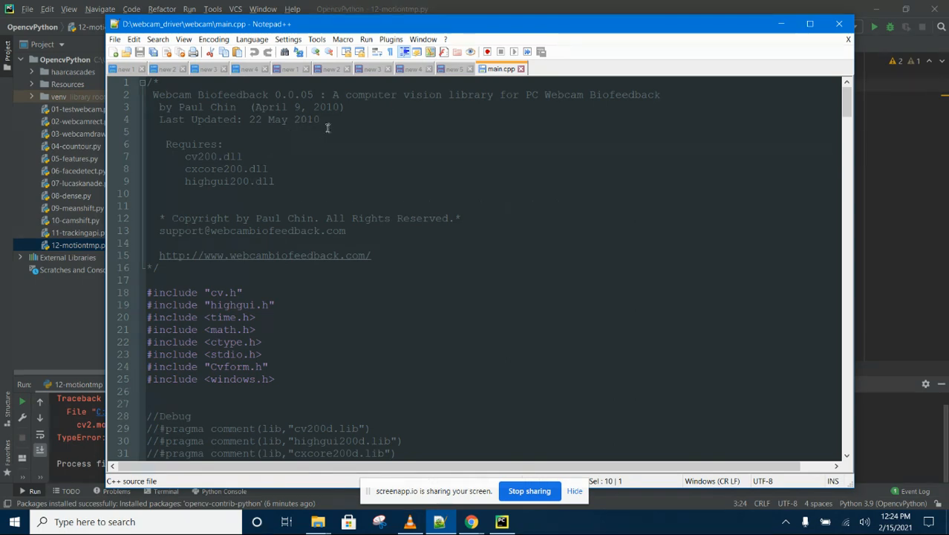
mouse_move(322, 140)
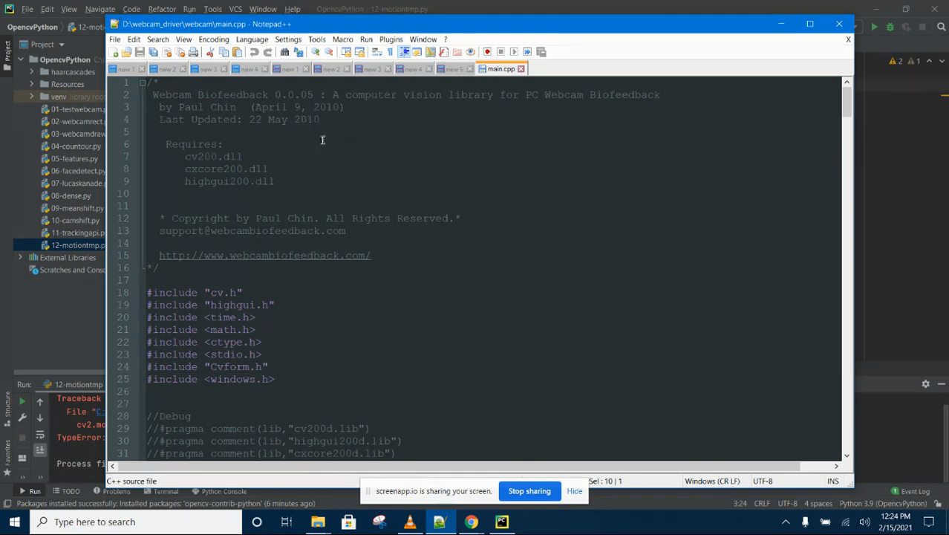
mouse_move(256, 113)
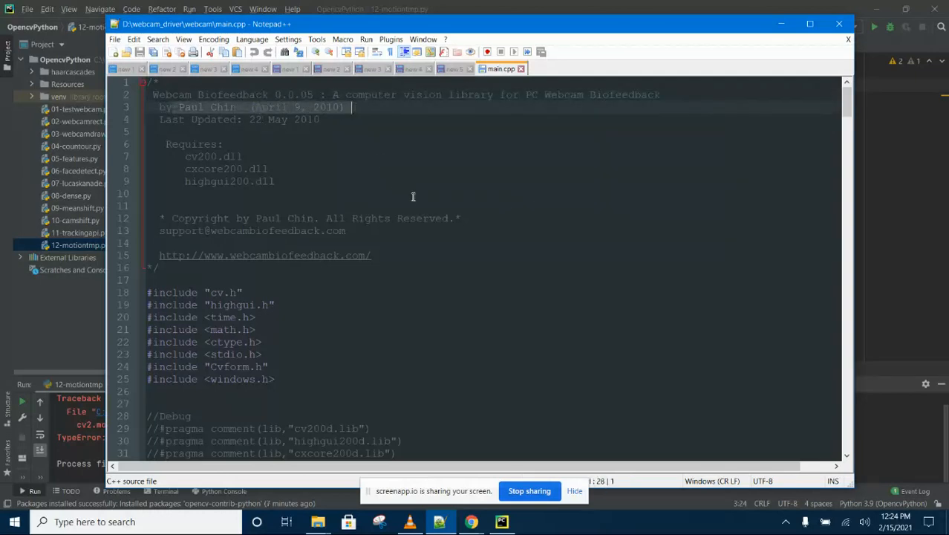
mouse_move(481, 282)
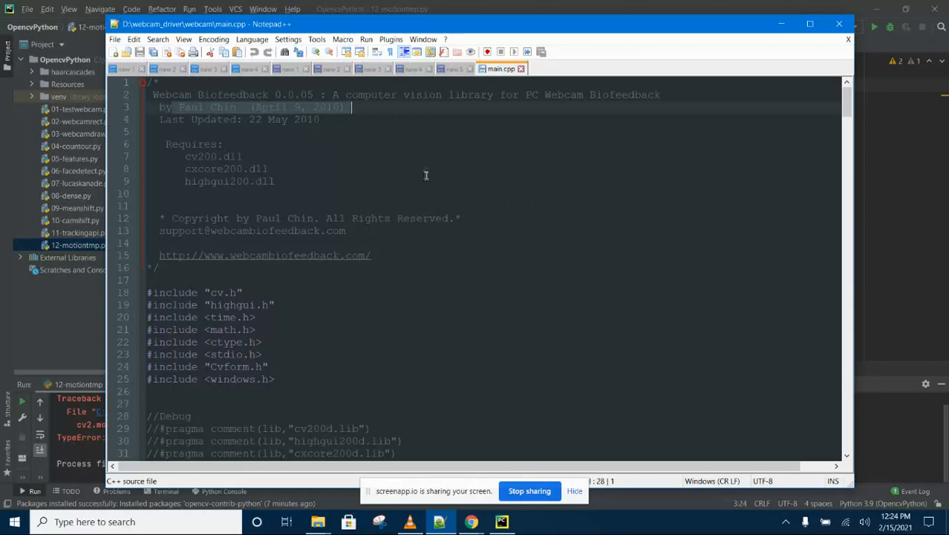
- Scroll main.cpp down to its motion-history update, graph drawing and DLL webcam init functions
scroll("down", 3)
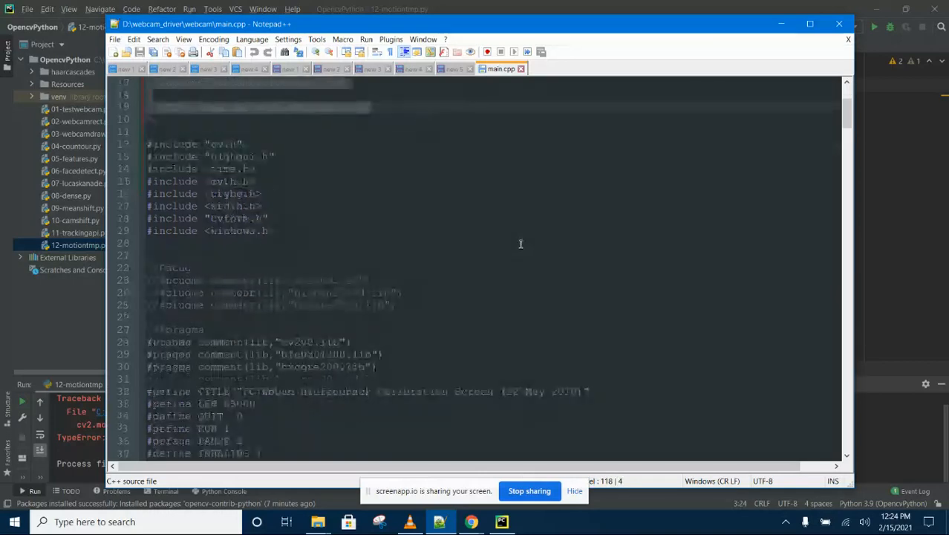
scroll("down", 3)
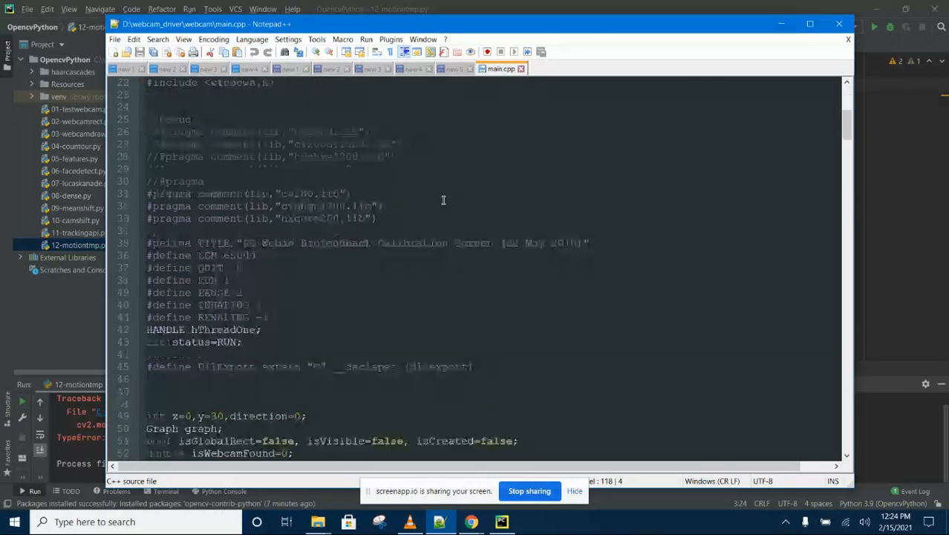
scroll("down", 3)
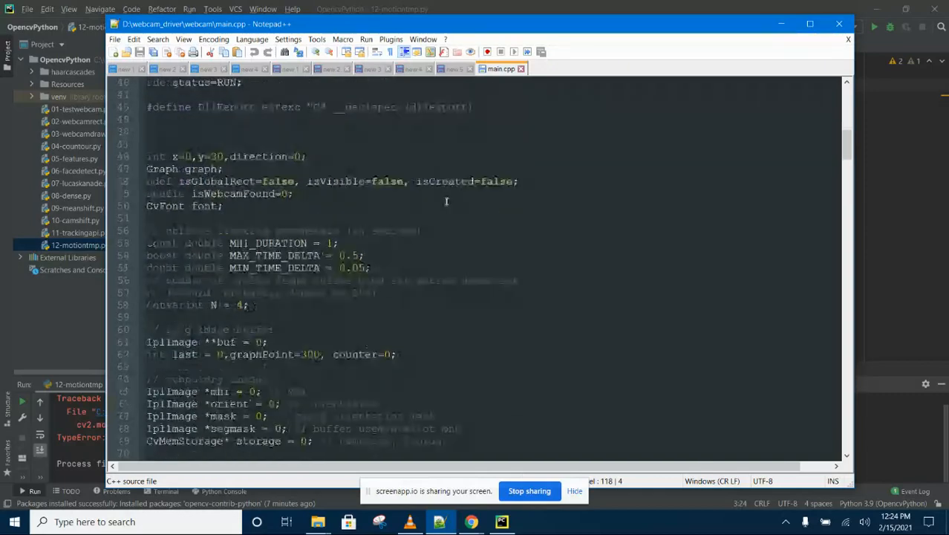
scroll("down", 3)
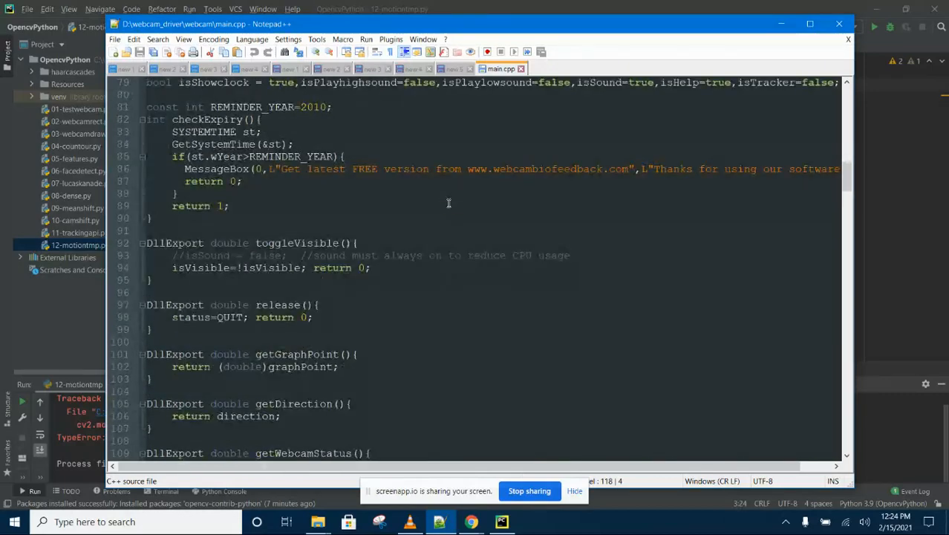
scroll("down", 3)
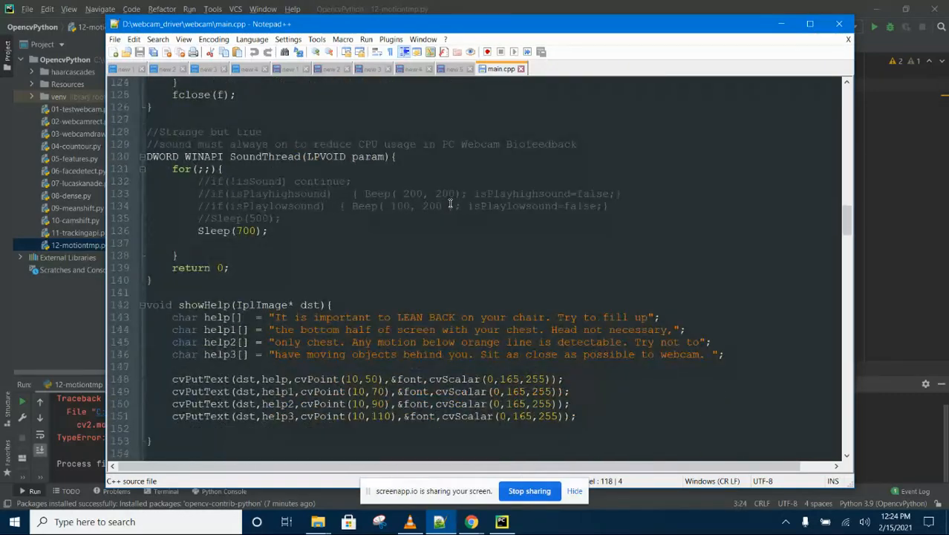
scroll("down", 3)
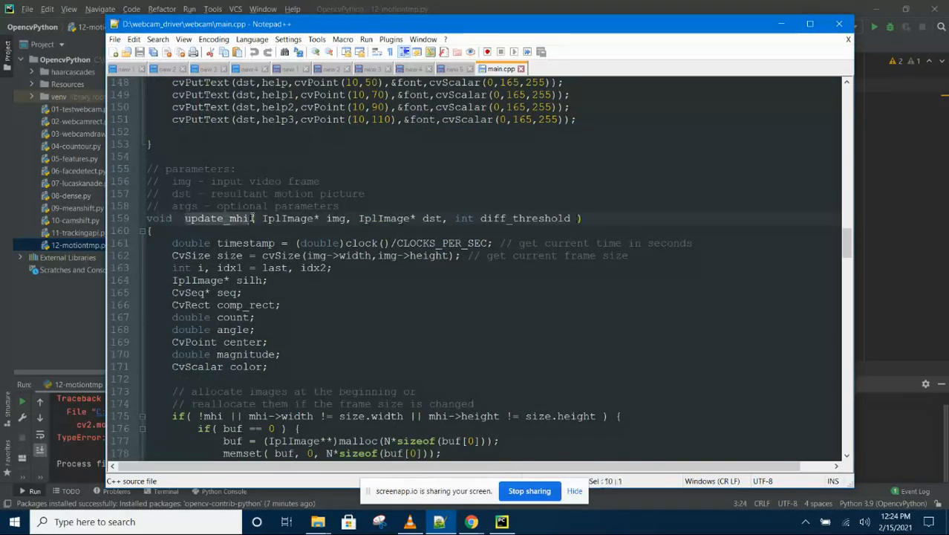
scroll("down", 3)
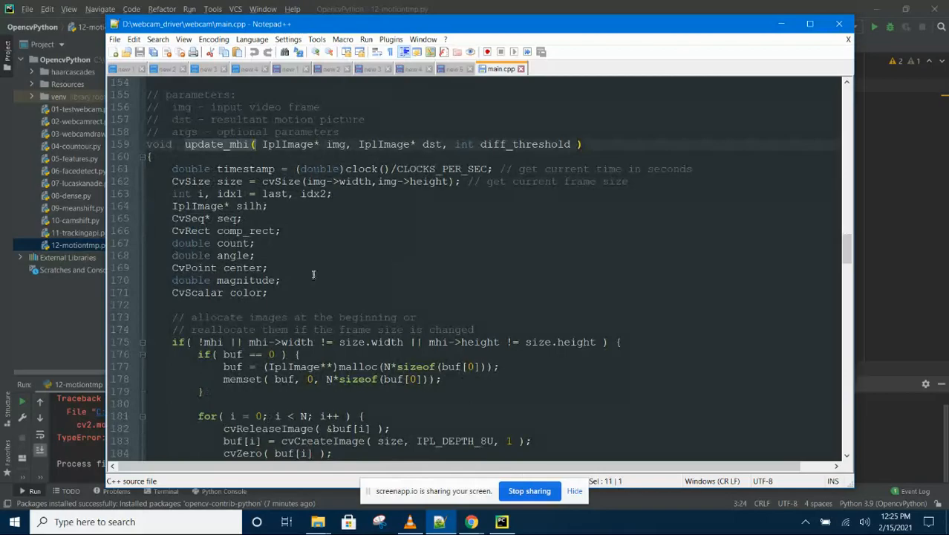
scroll("down", 3)
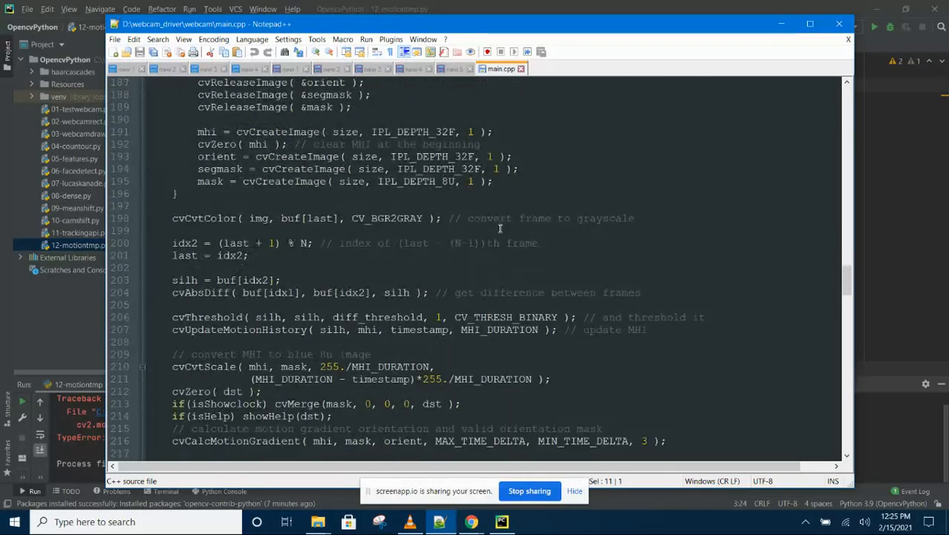
scroll("down", 3)
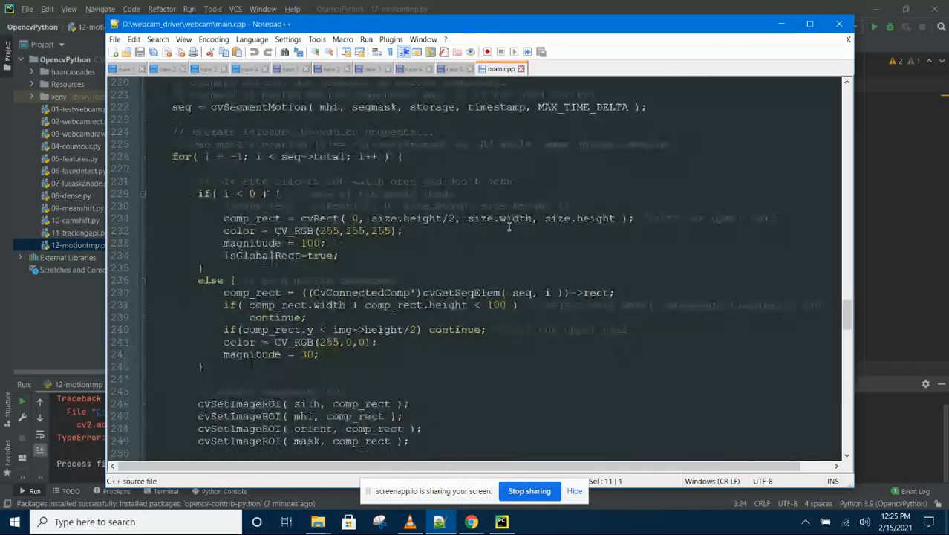
scroll("down", 3)
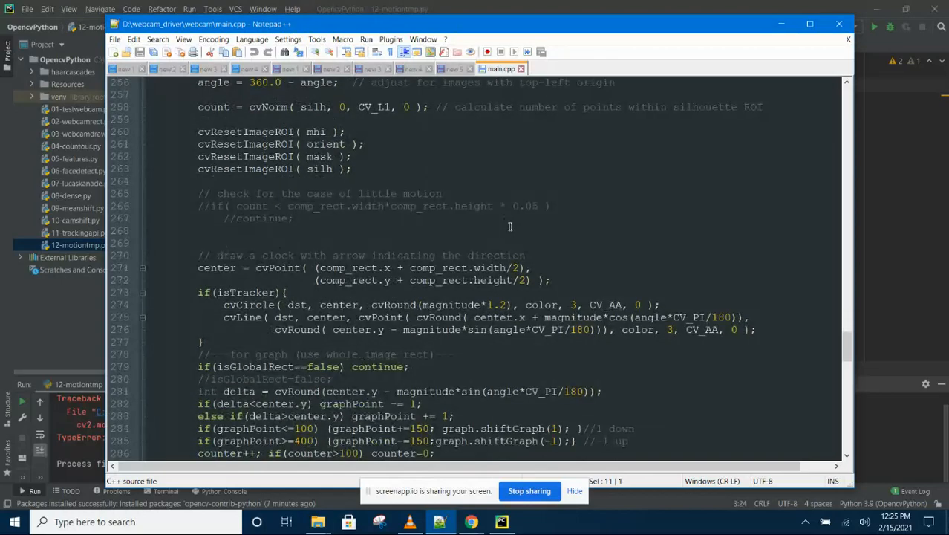
scroll("down", 3)
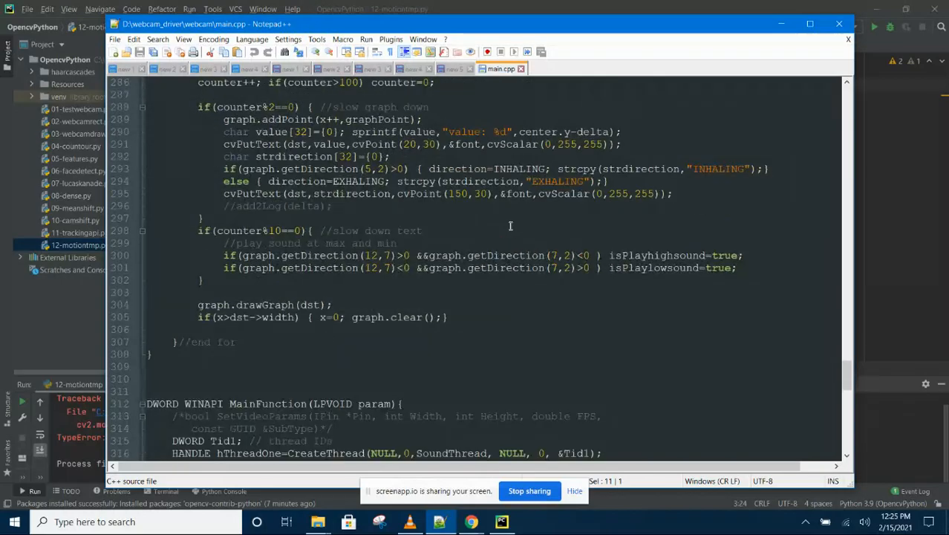
scroll("down", 3)
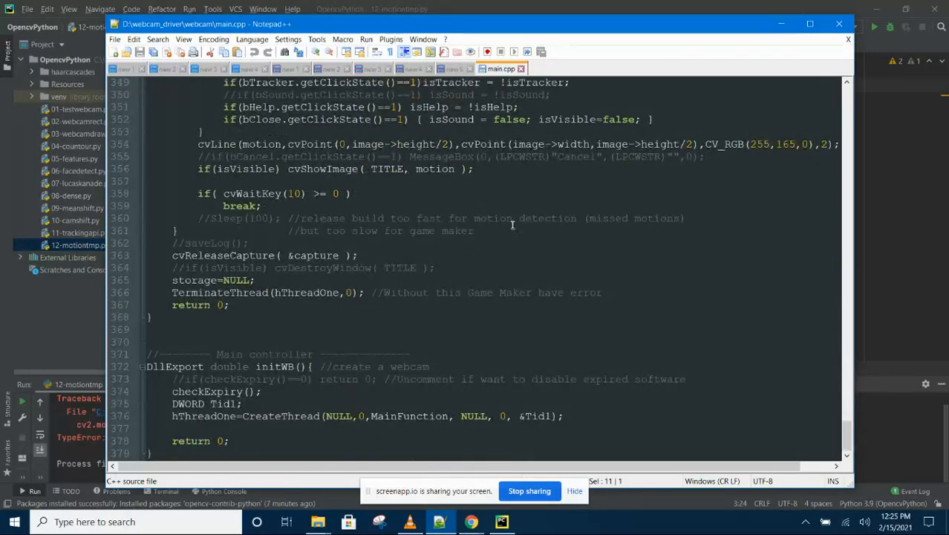
mouse_move(504, 258)
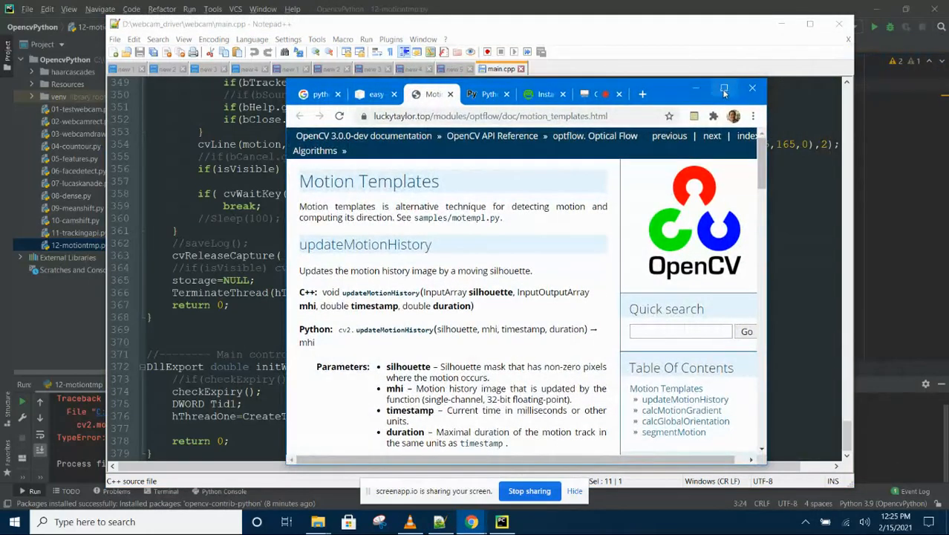
- Maximize the docs window and highlight updateMotionHistory's Python signature and parameter list
left_click(725, 87)
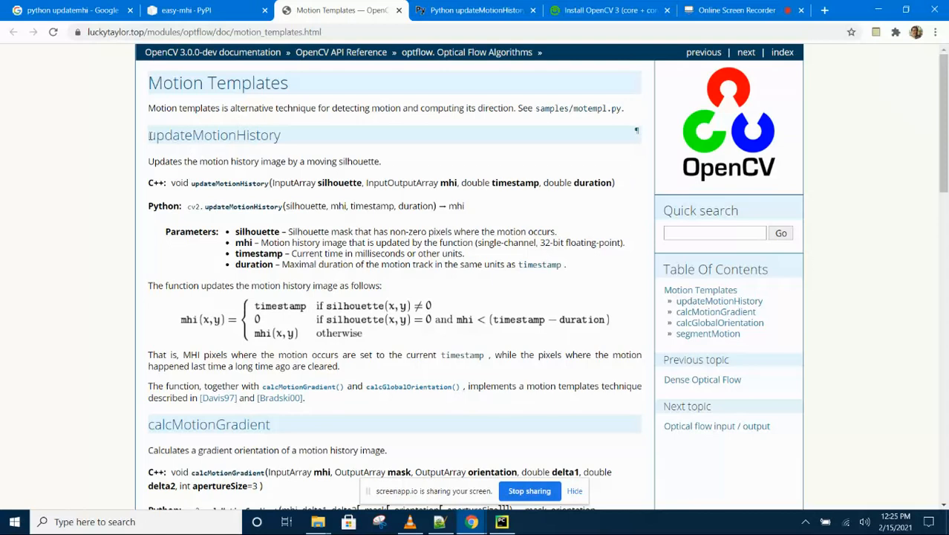
double_click(213, 134)
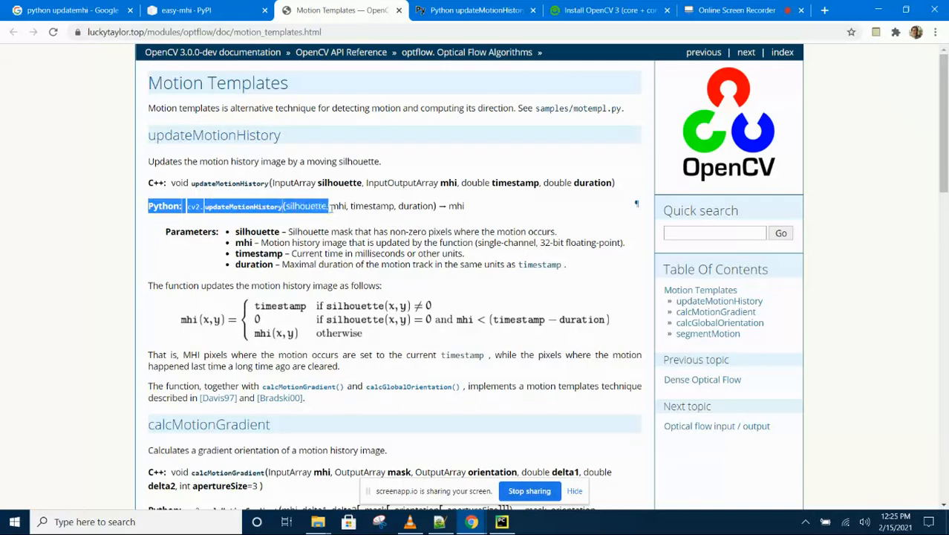
left_click_drag(330, 205, 564, 265)
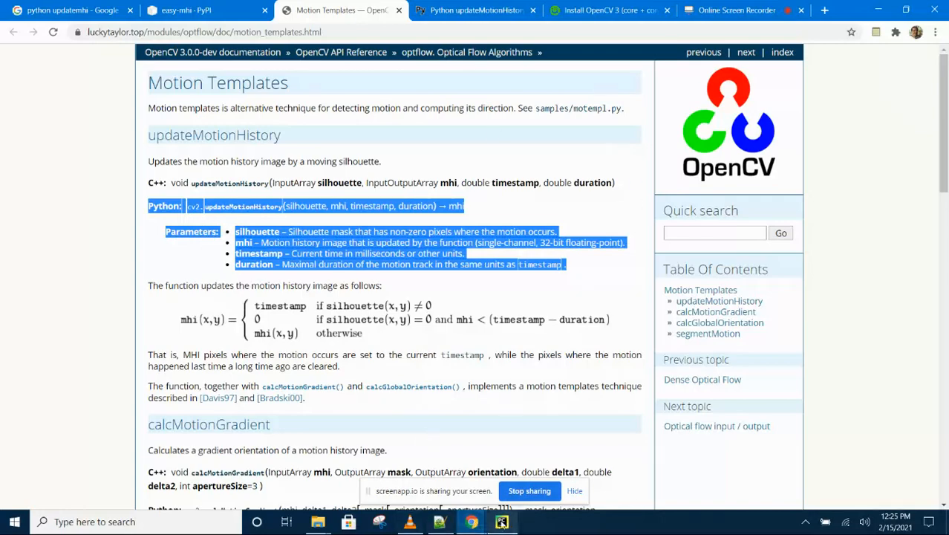
left_click(502, 520)
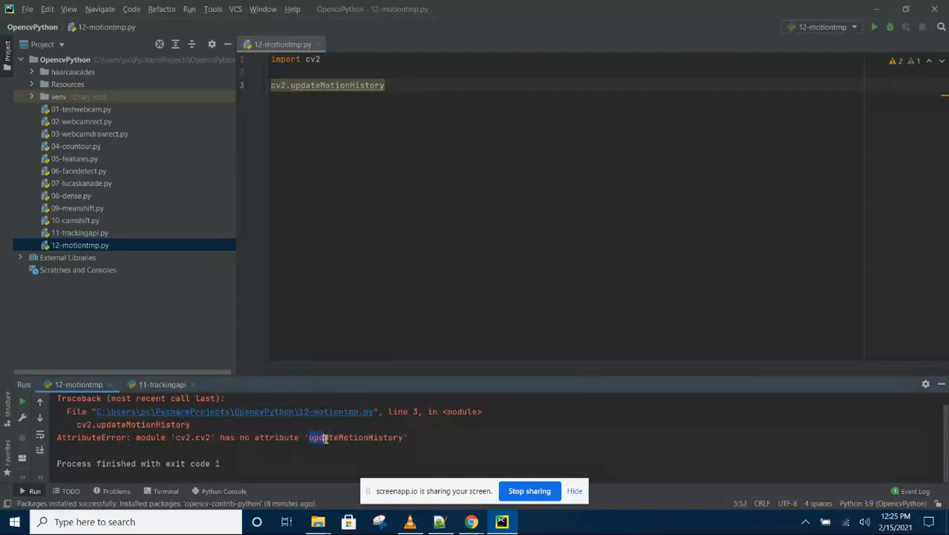
double_click(356, 437)
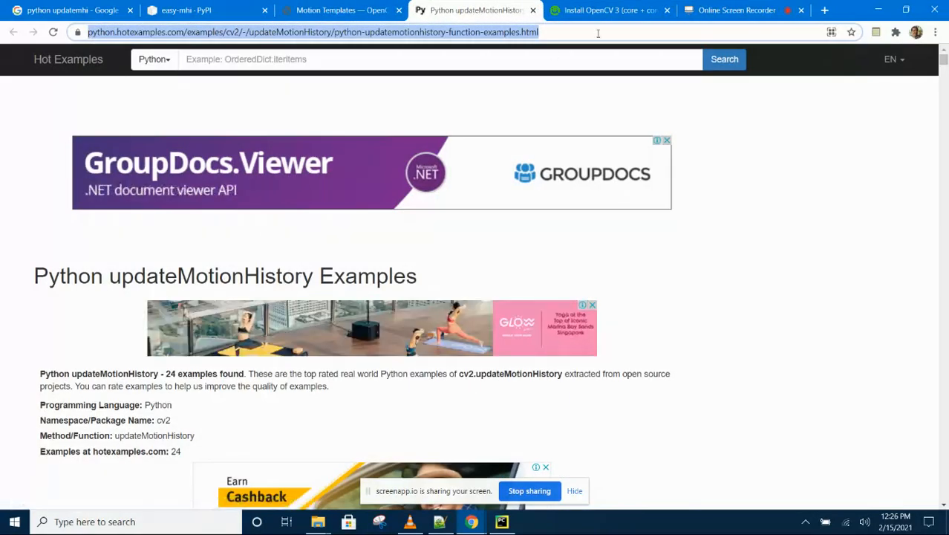
mouse_move(71, 266)
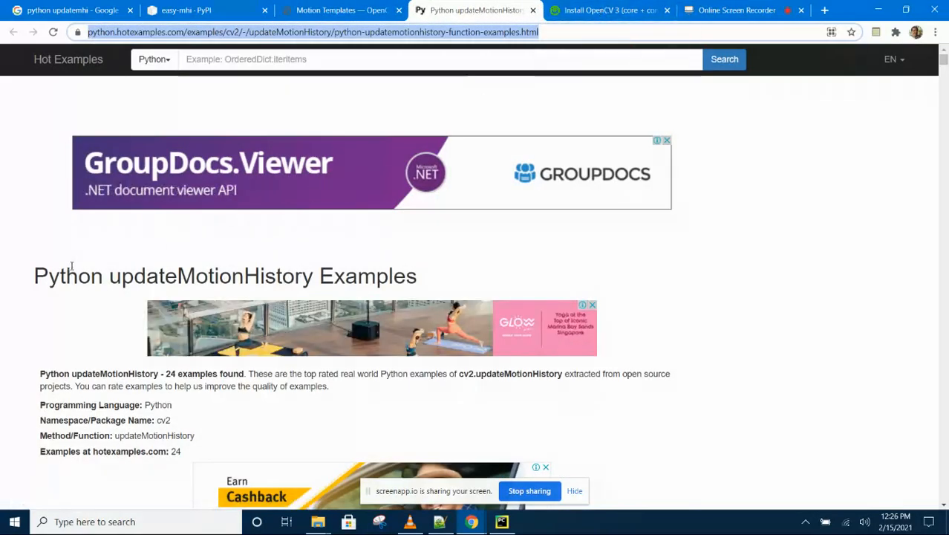
scroll("down", 3)
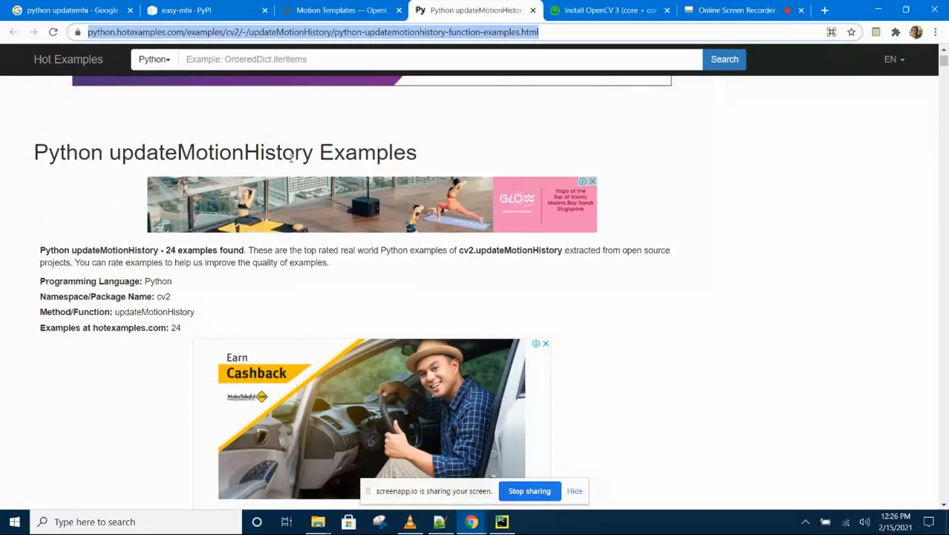
scroll("down", 3)
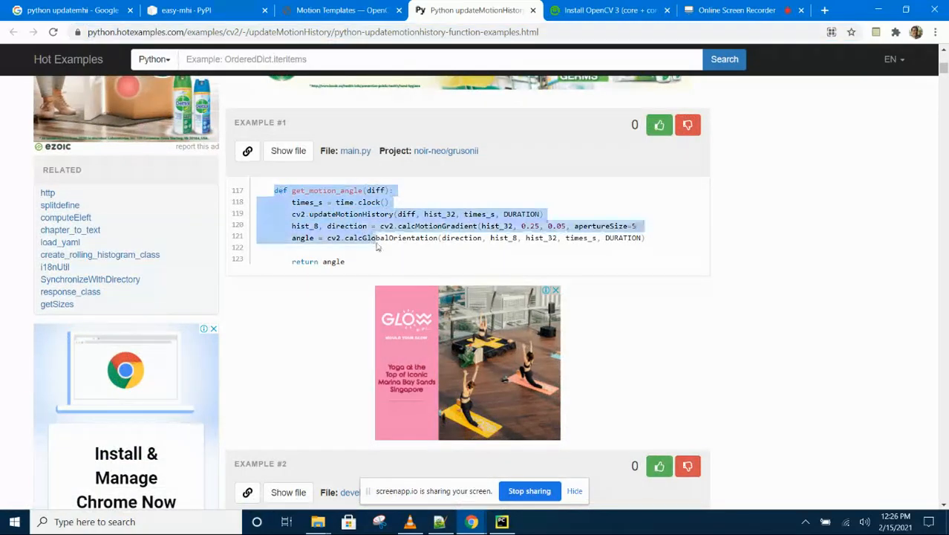
scroll("down", 3)
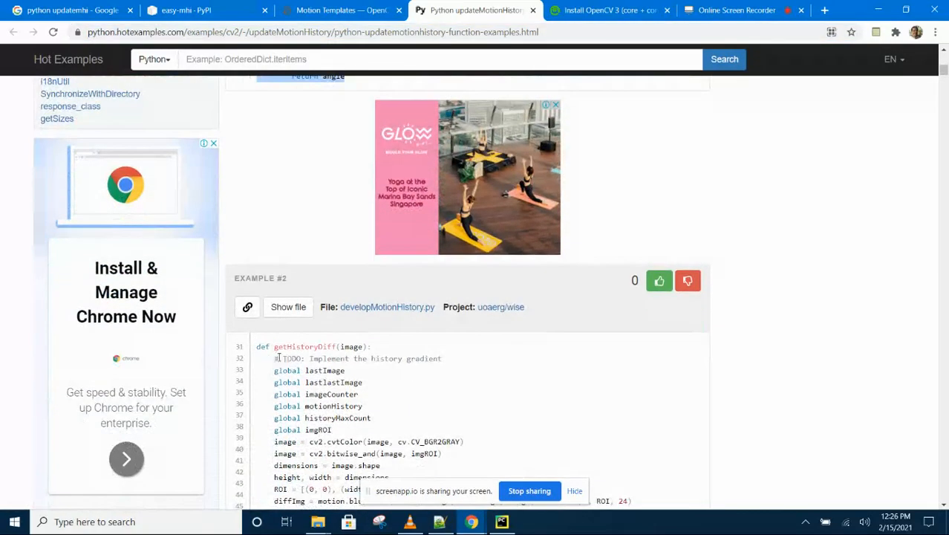
scroll("down", 3)
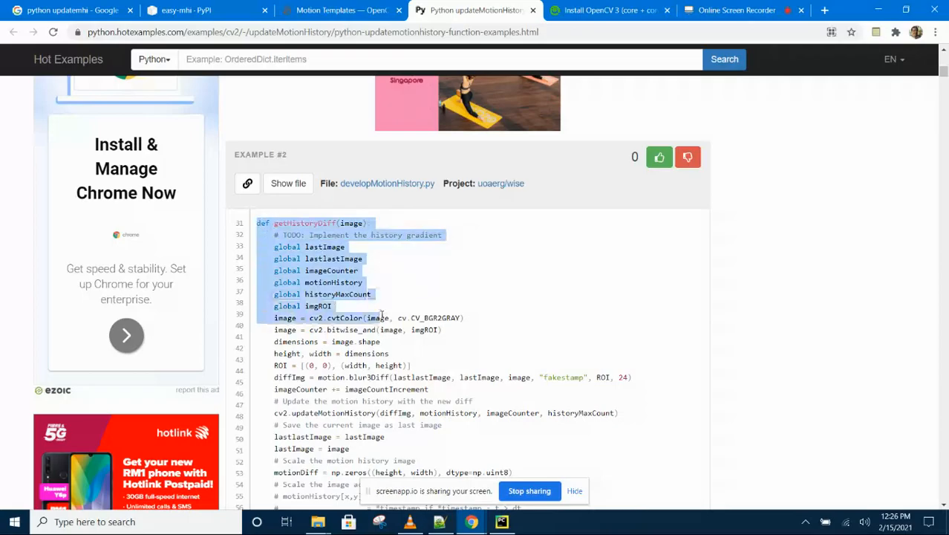
scroll("down", 3)
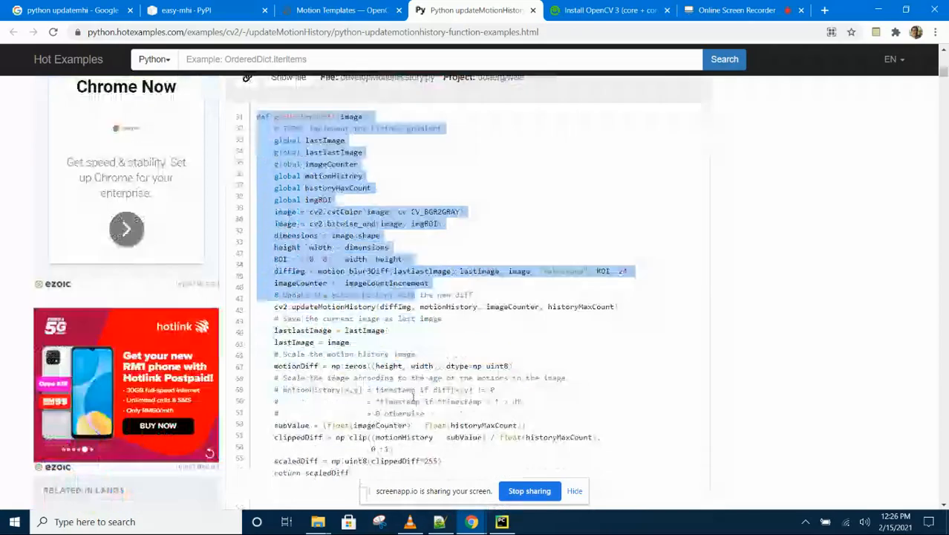
scroll("down", 3)
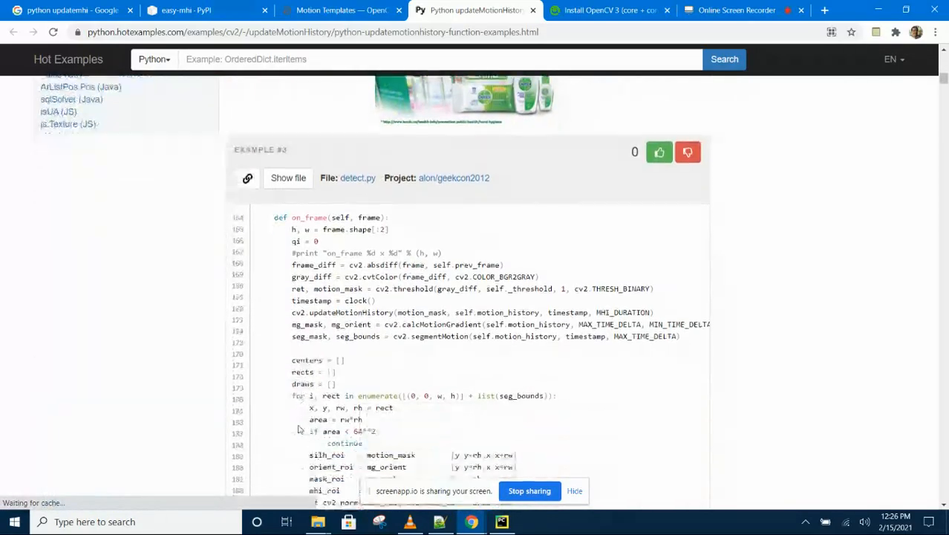
scroll("down", 3)
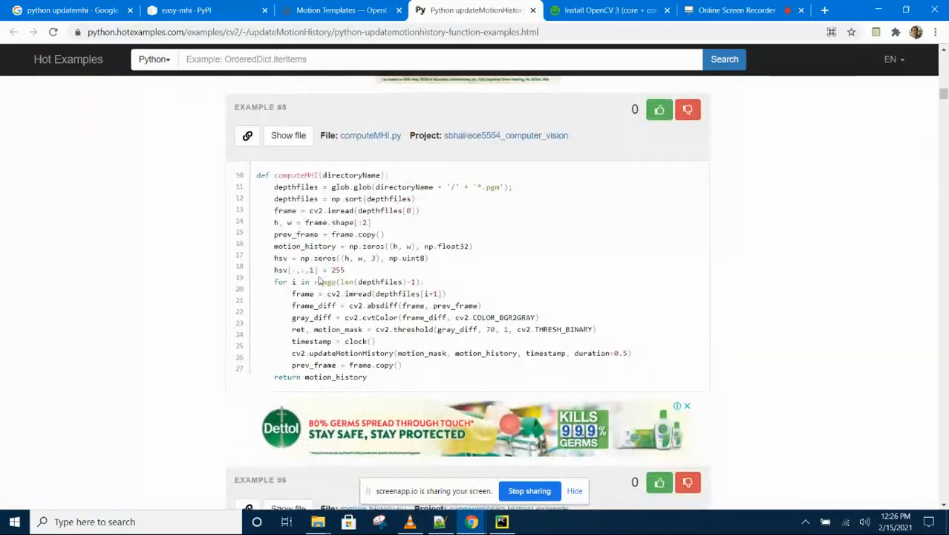
scroll("down", 3)
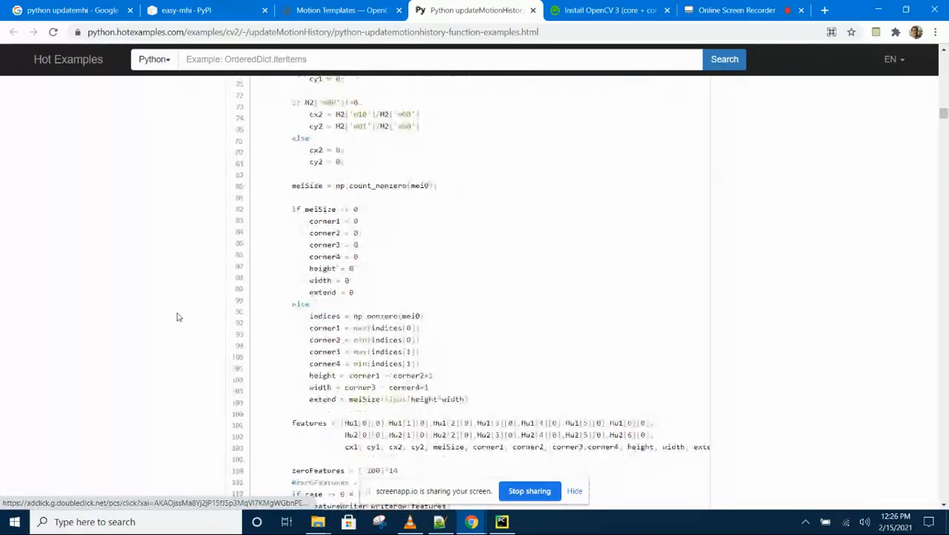
scroll("down", 3)
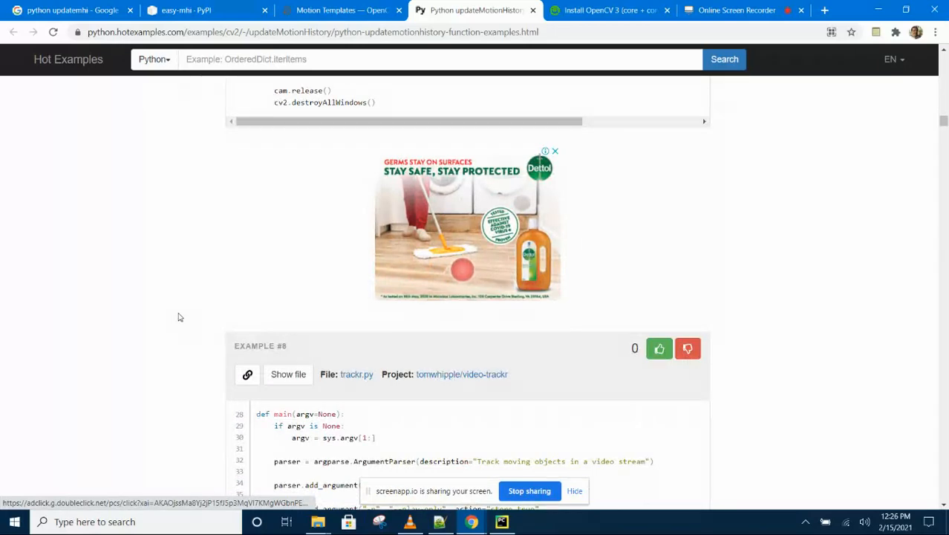
scroll("down", 3)
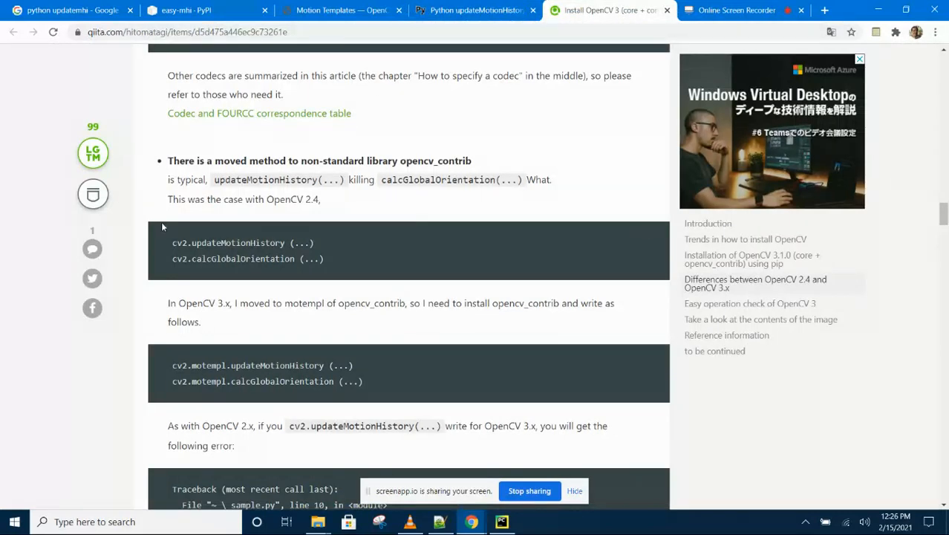
scroll("down", 3)
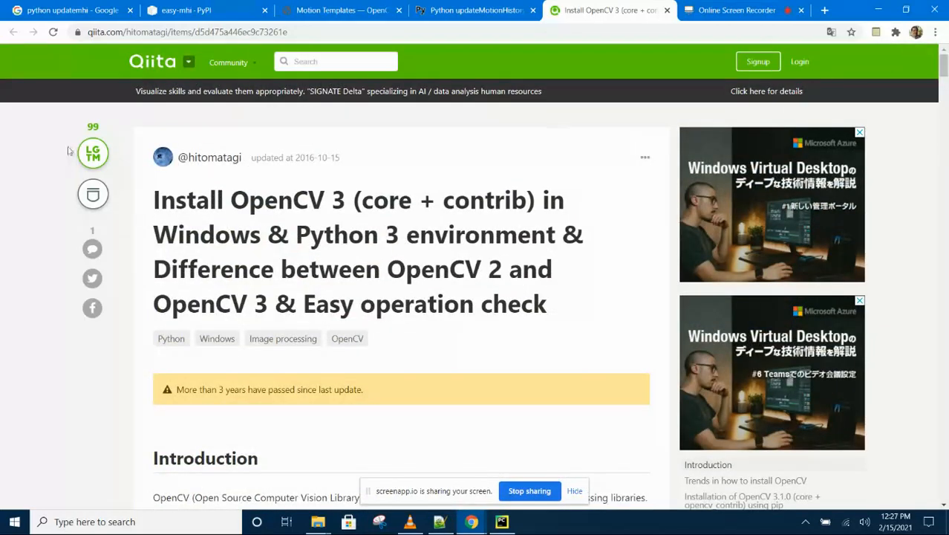
scroll("down", 3)
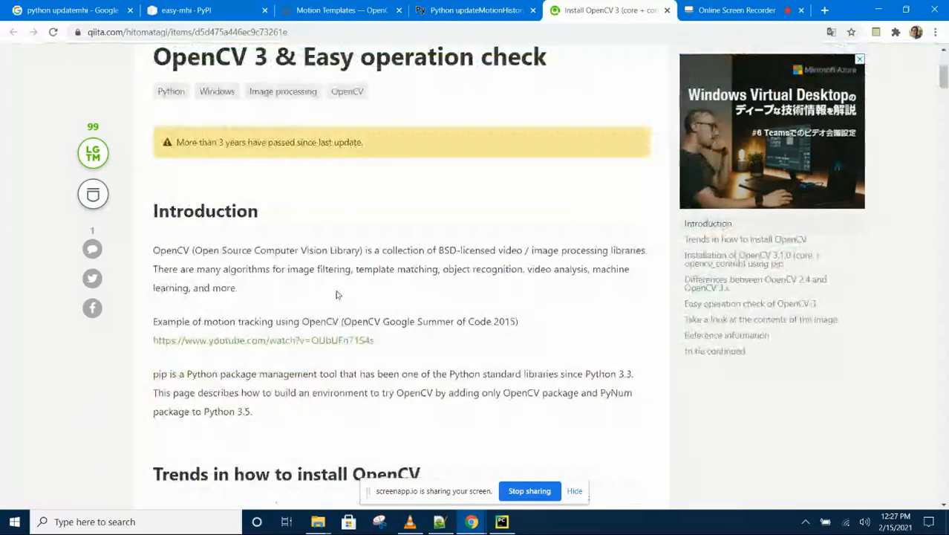
scroll("down", 3)
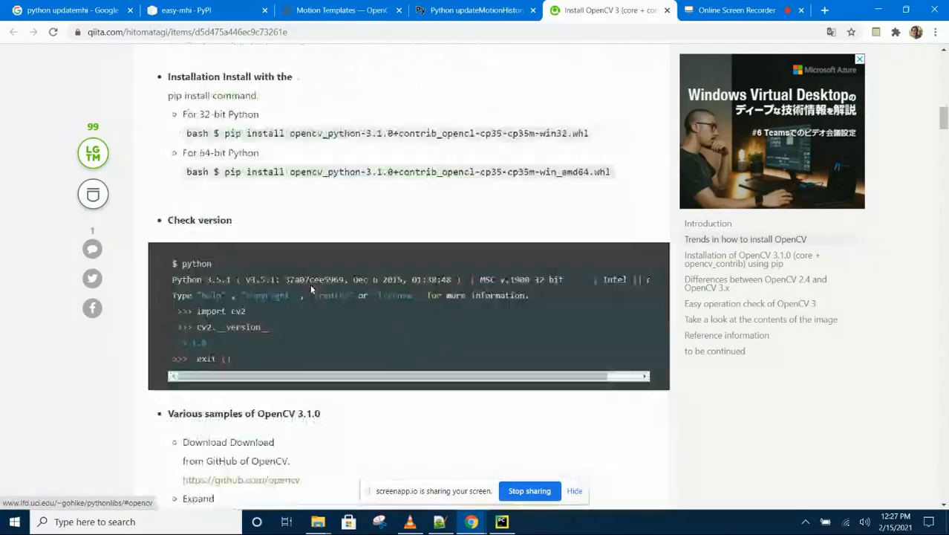
scroll("down", 3)
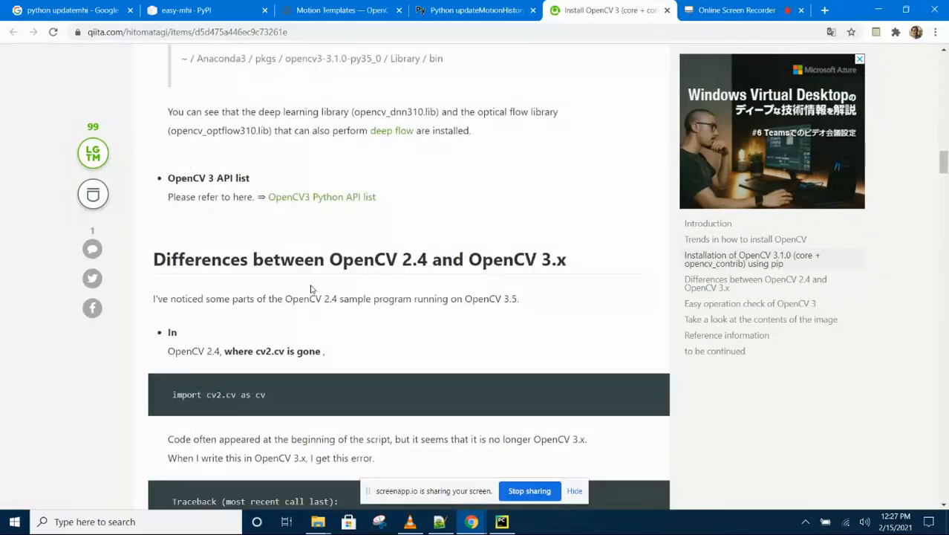
scroll("down", 3)
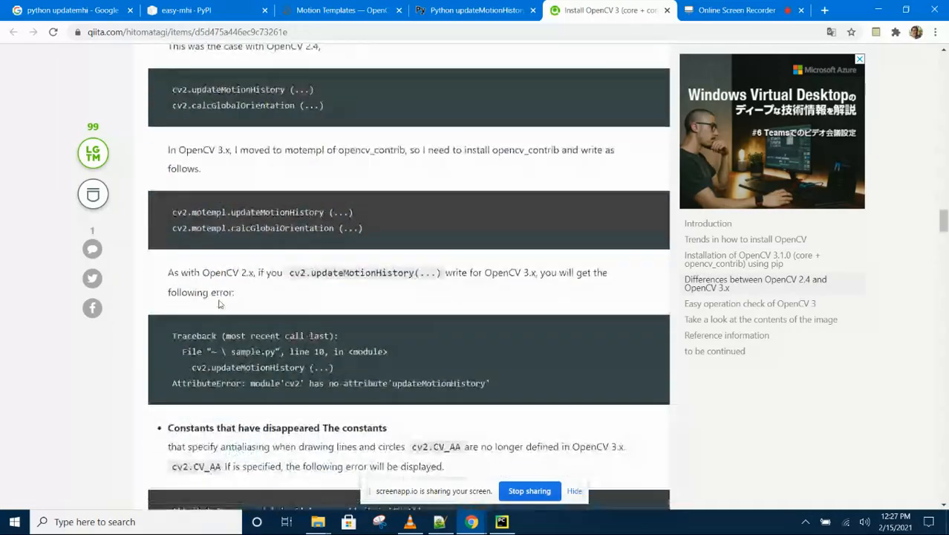
scroll("up", 3)
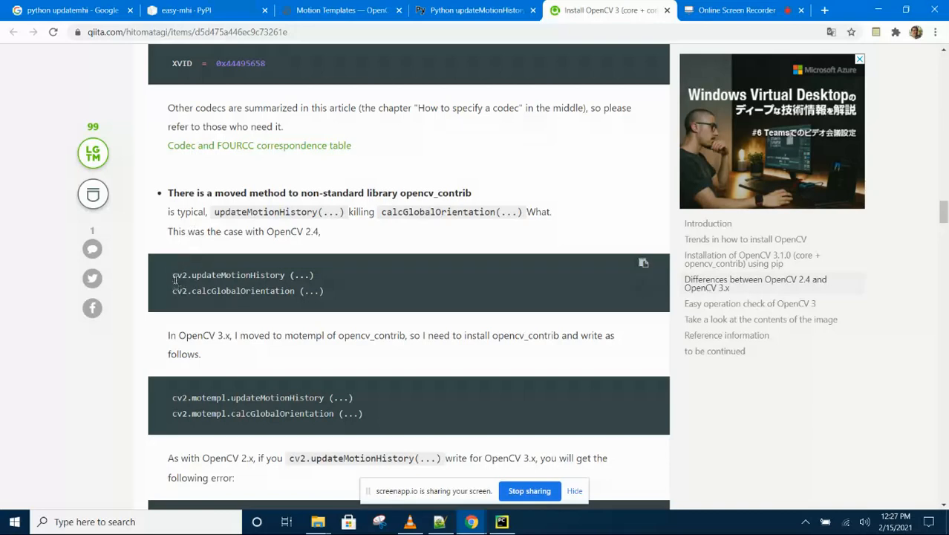
double_click(235, 275)
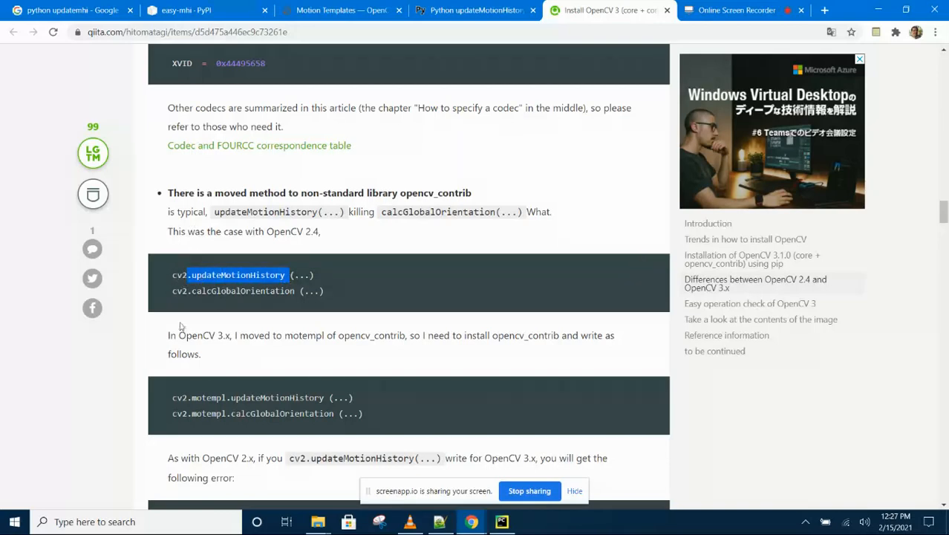
scroll("down", 3)
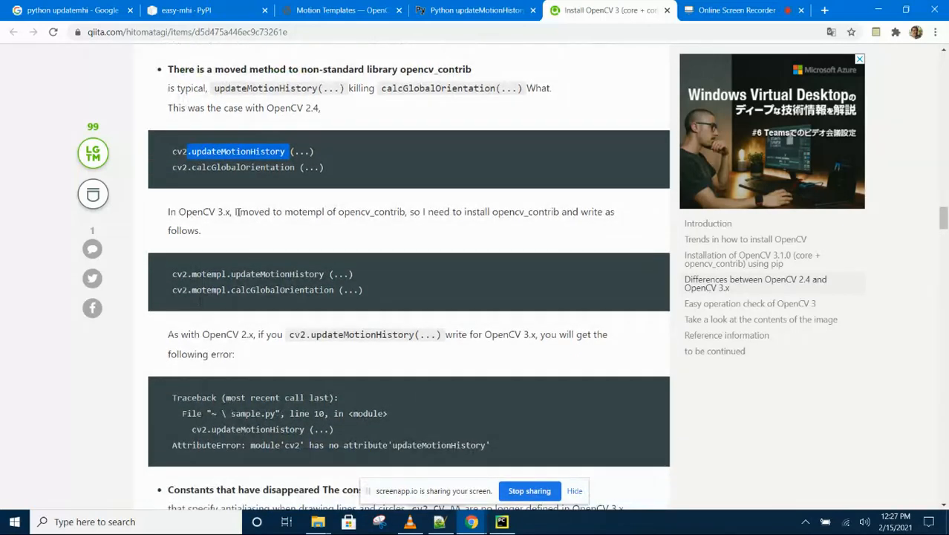
double_click(256, 211)
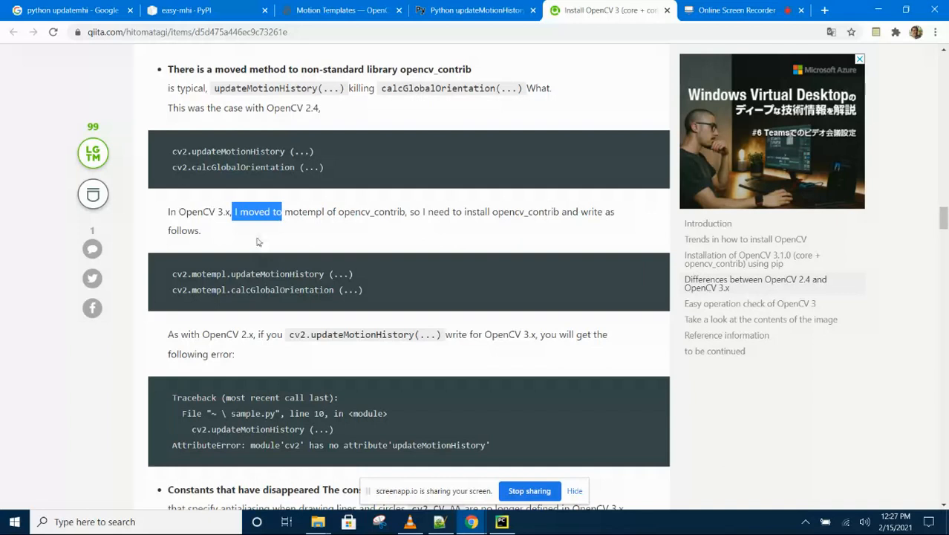
mouse_move(261, 248)
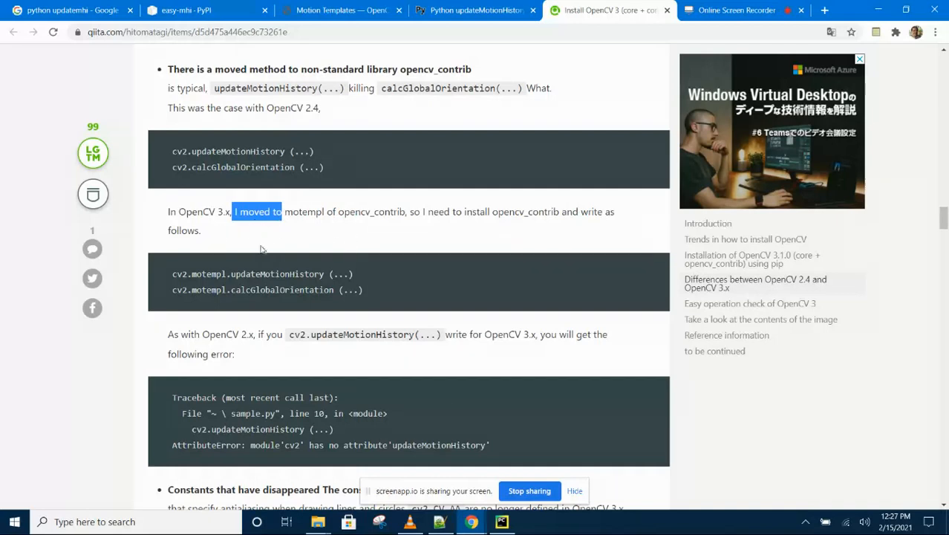
left_click(256, 211)
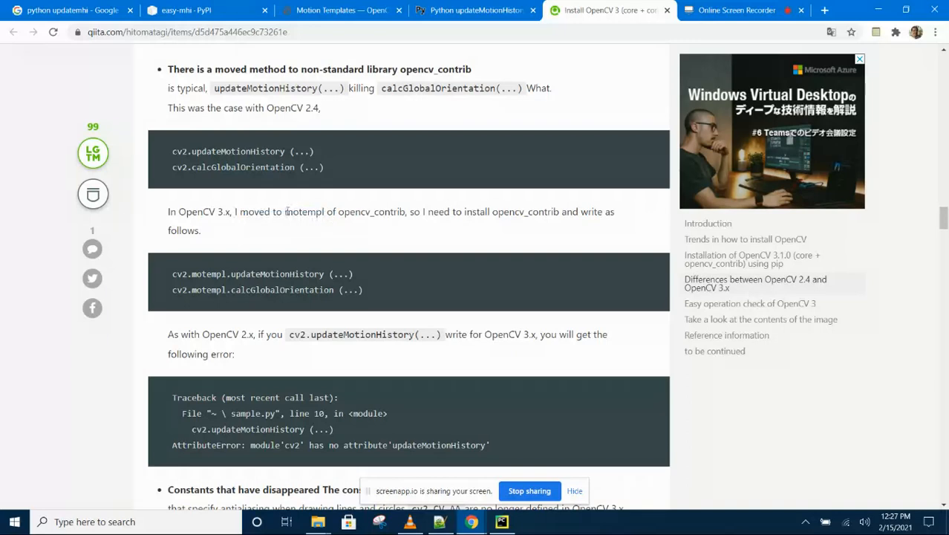
double_click(304, 211)
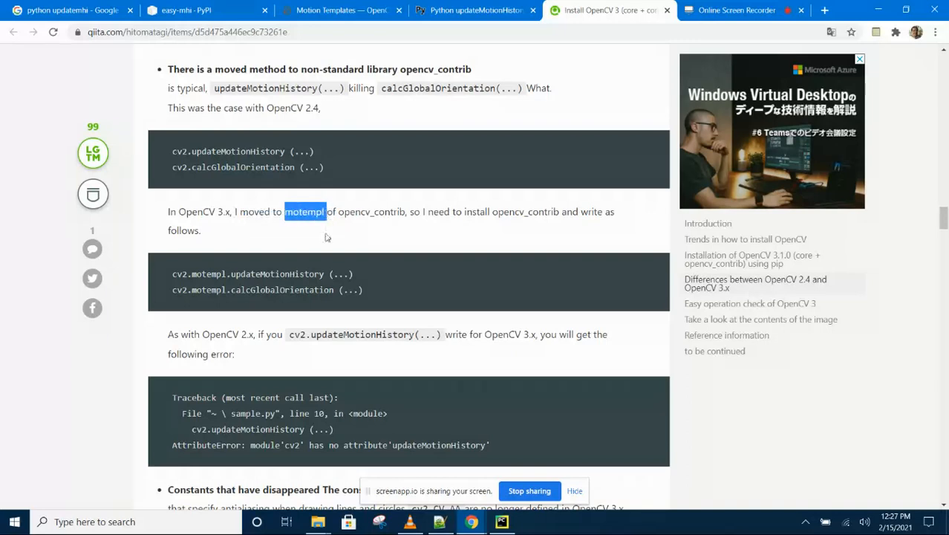
left_click(340, 211)
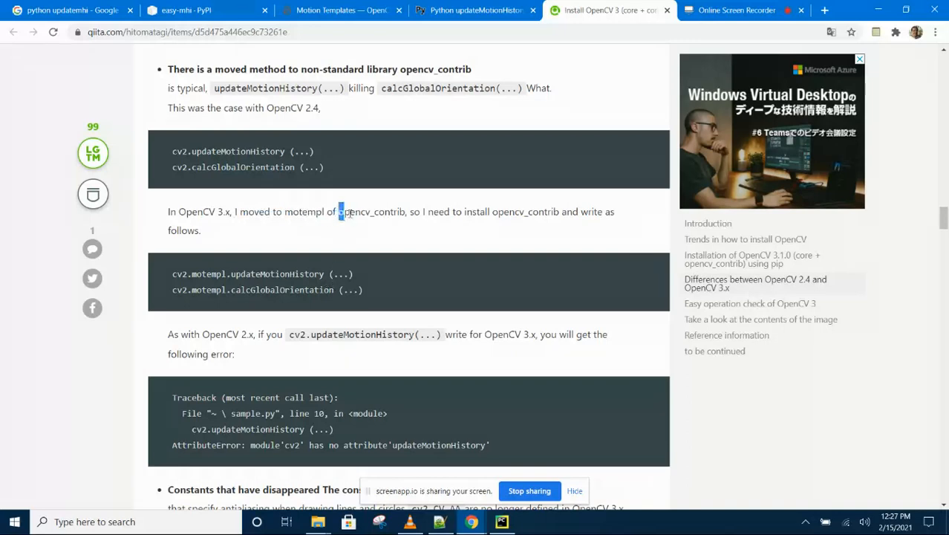
double_click(368, 211)
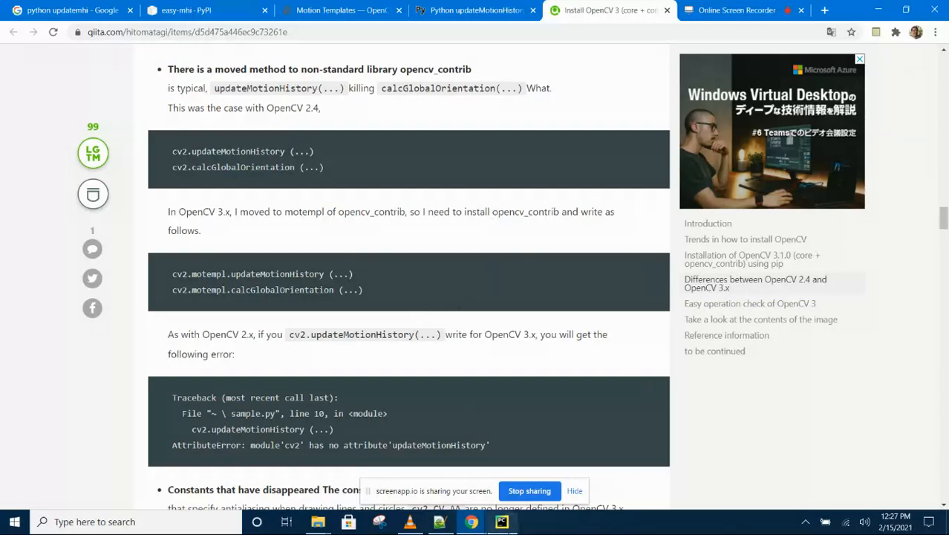
left_click(502, 519)
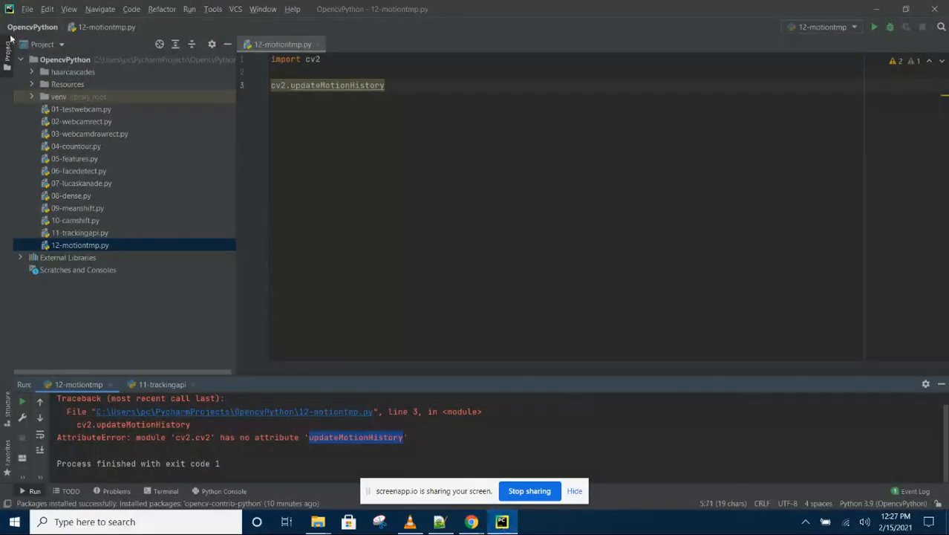
- In Settings > Python Interpreter, check opencv-contrib-python 4.5.1.48 is installed and bring up Available Packages
left_click(27, 9)
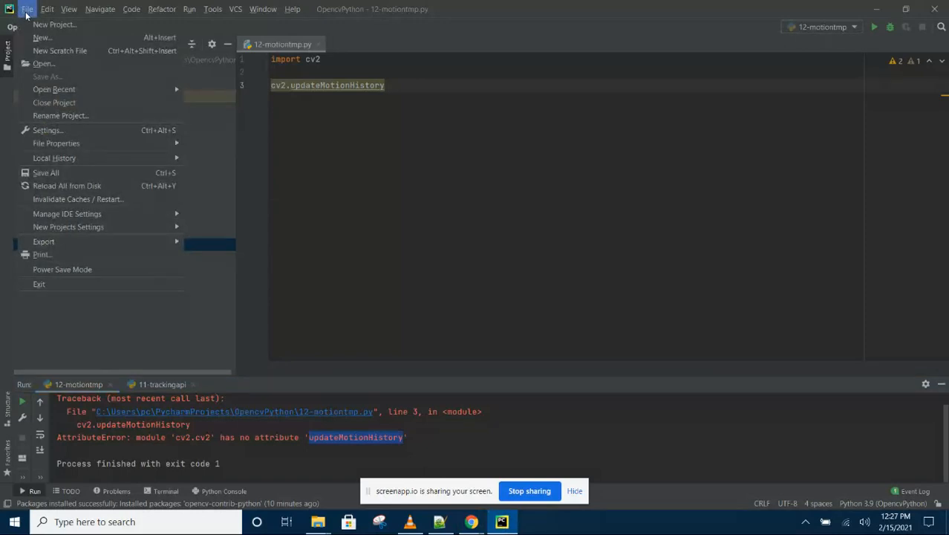
mouse_move(47, 131)
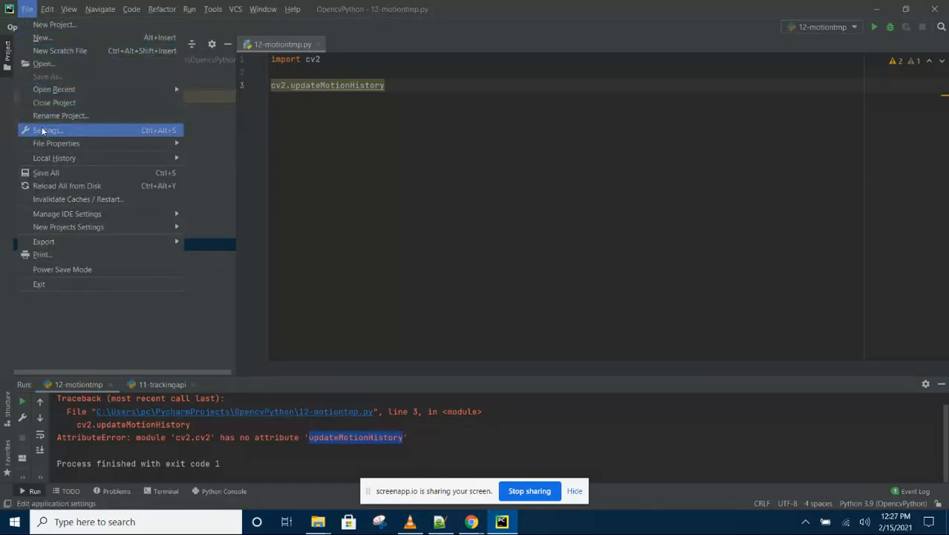
left_click(46, 130)
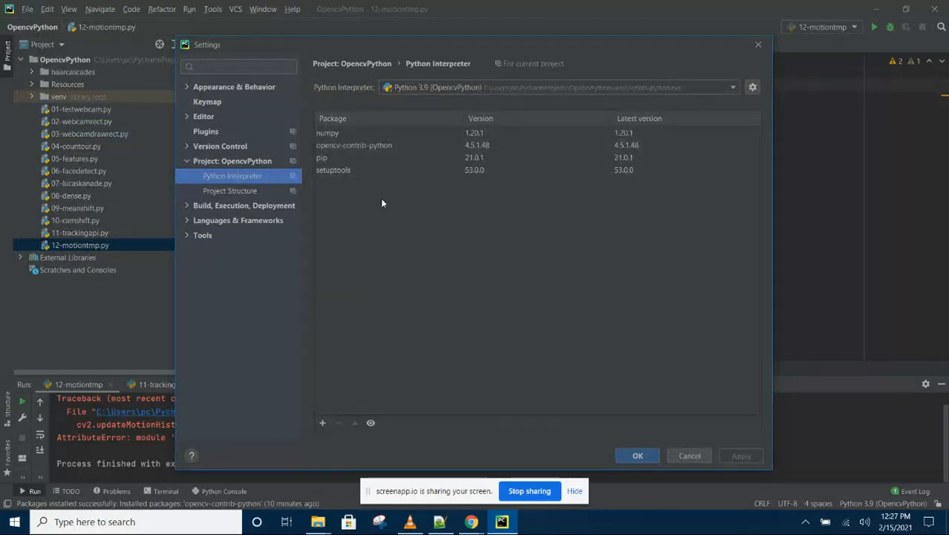
mouse_move(331, 427)
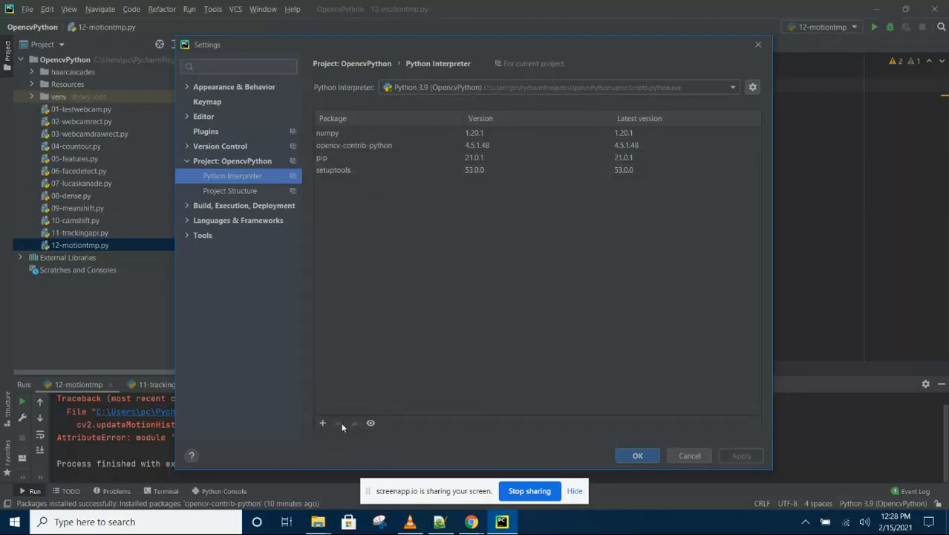
mouse_move(340, 421)
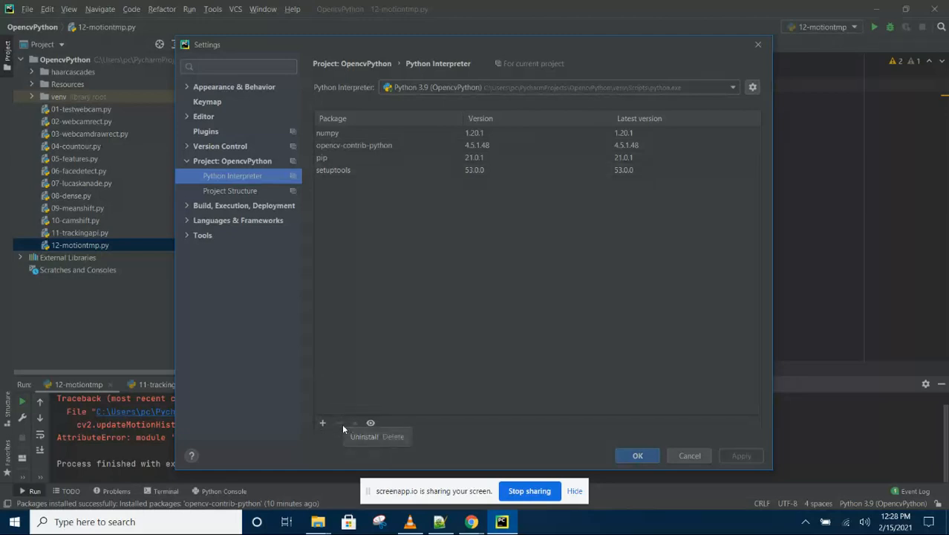
left_click(354, 146)
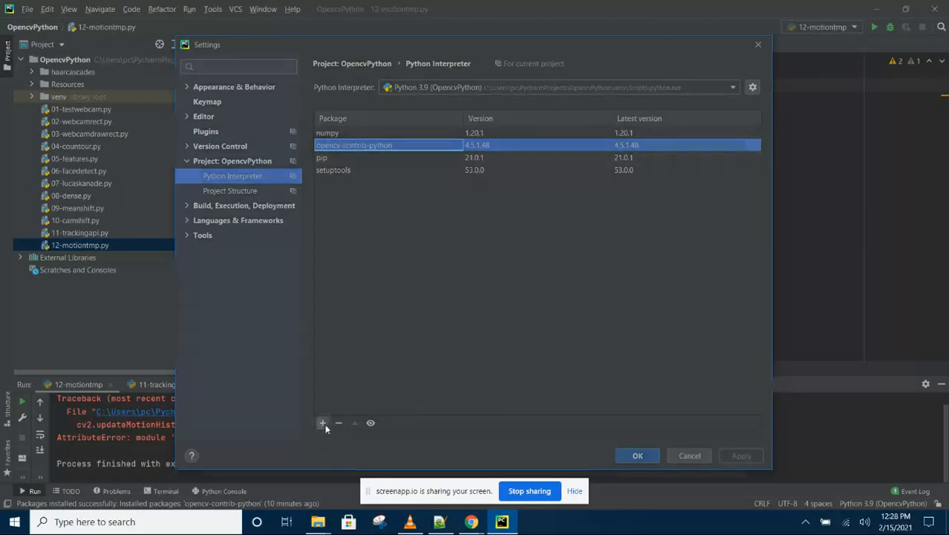
left_click(322, 422)
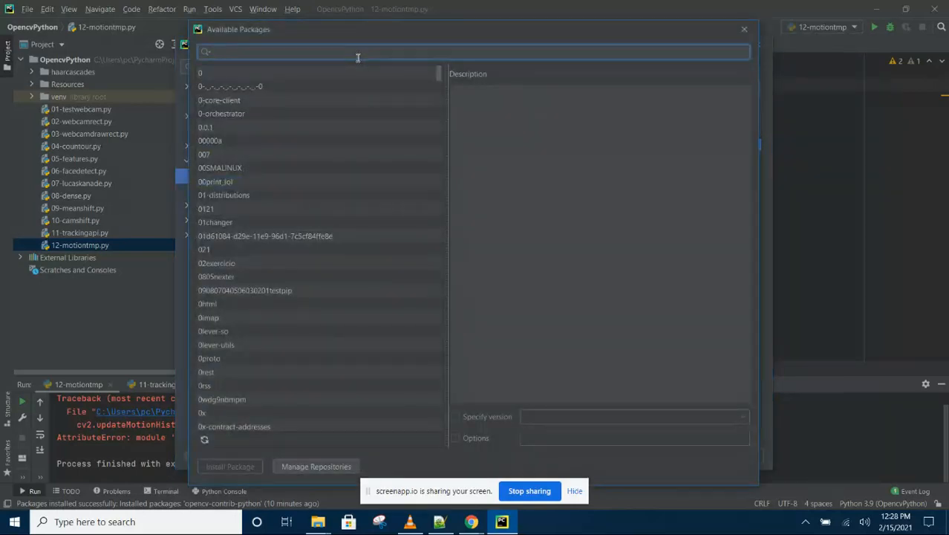
- Search 'opencv', review opencv-python and opencv-contrib-python details, then leave without installing
type("opencv")
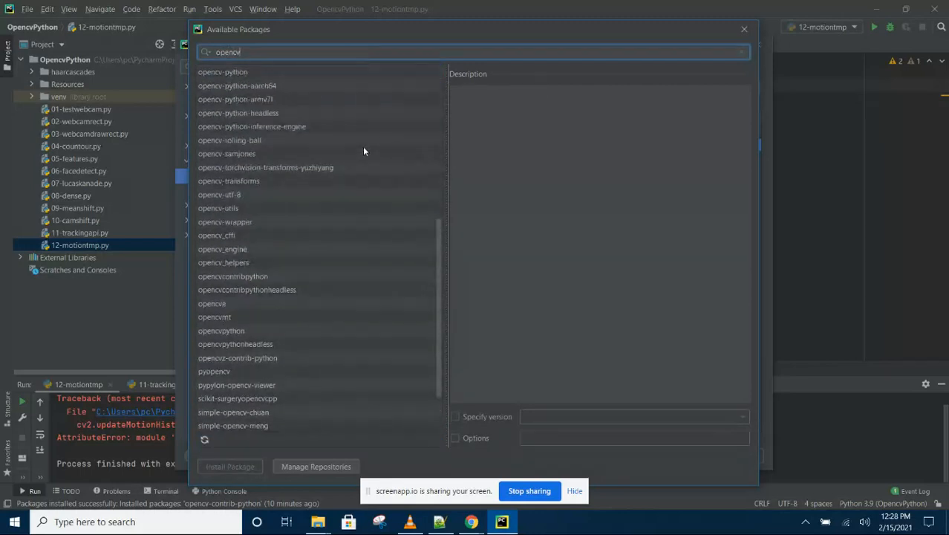
left_click(223, 113)
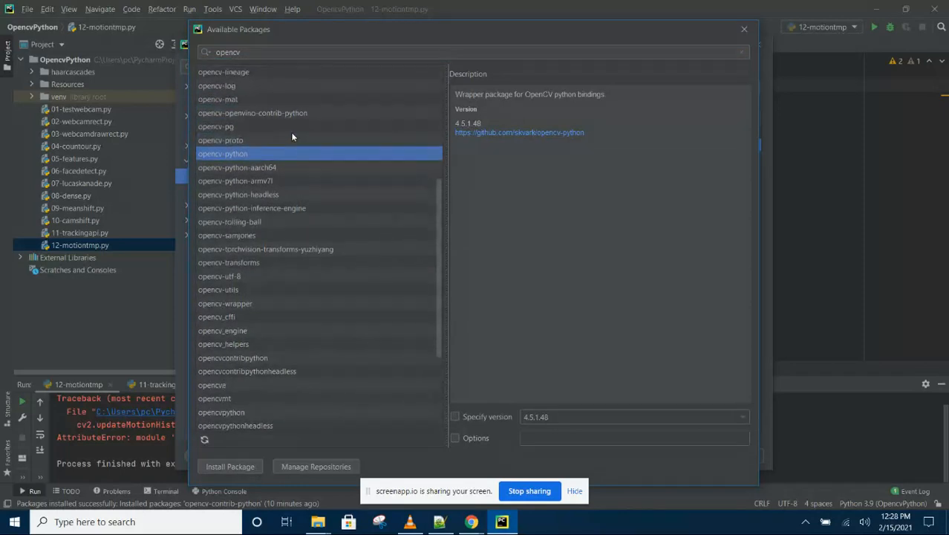
mouse_move(282, 278)
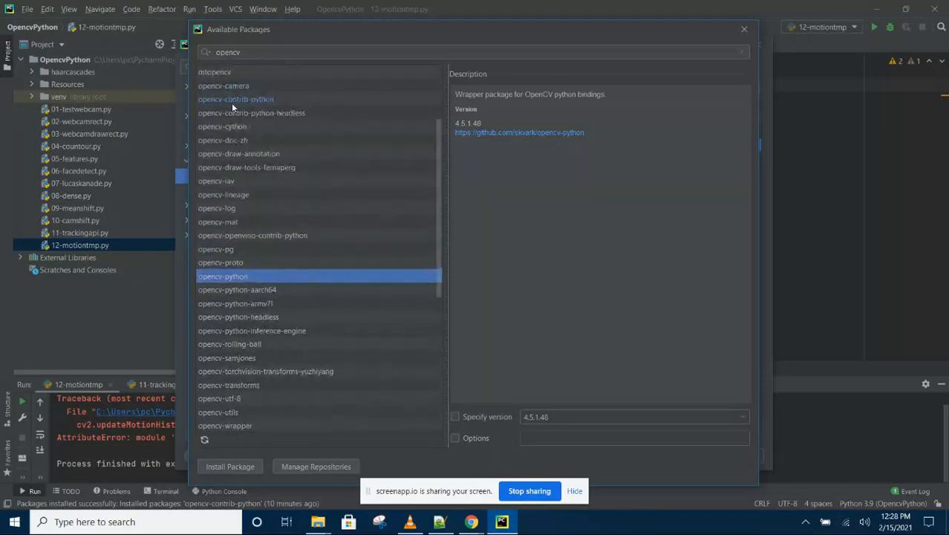
left_click(235, 98)
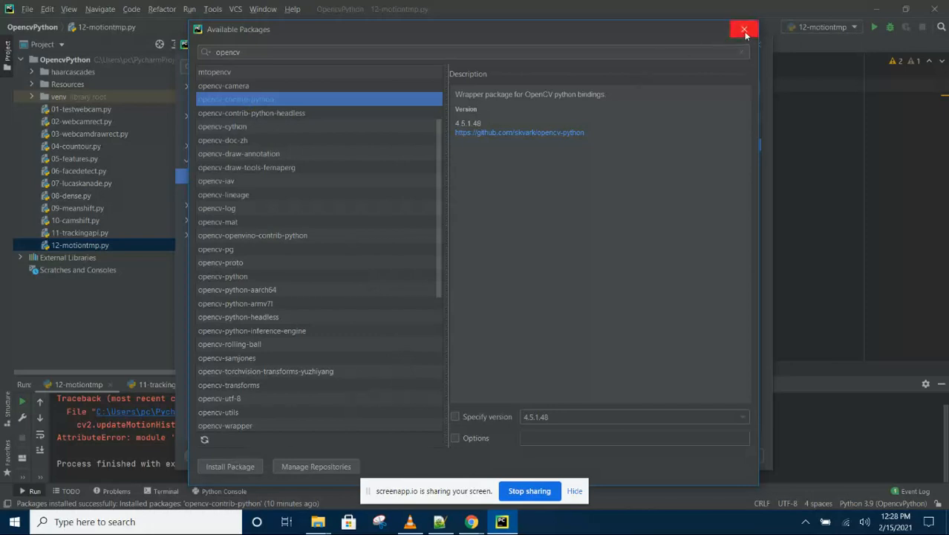
left_click(745, 30)
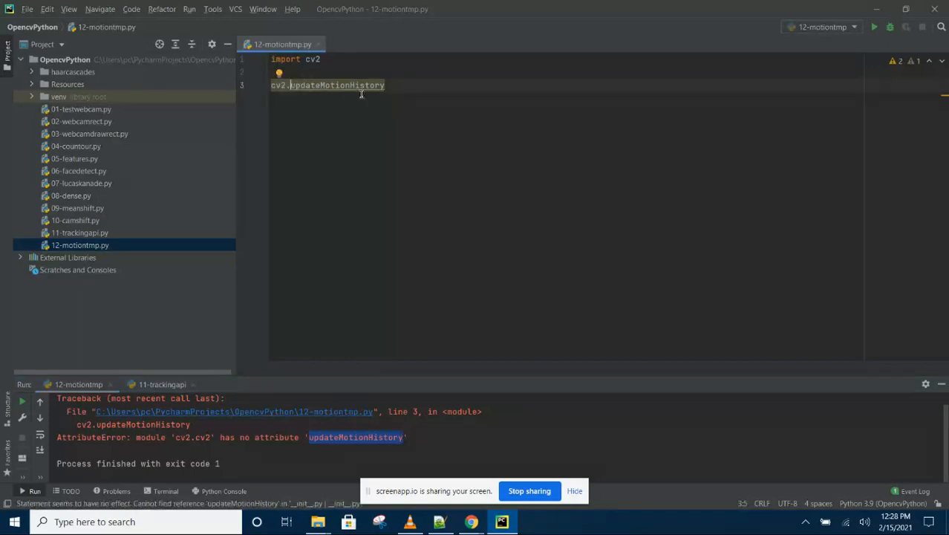
mouse_move(365, 176)
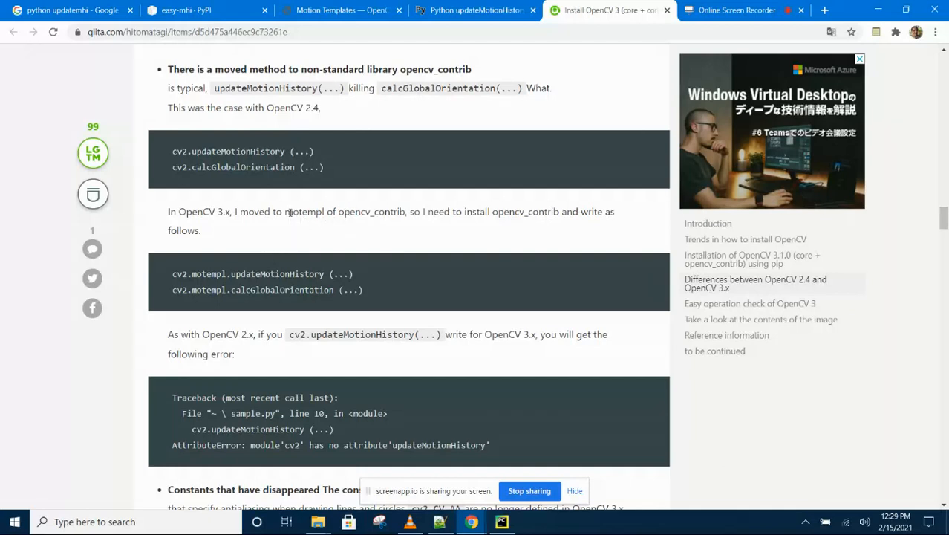
- Note the Qiita article's 'motempl' module name and return to the PyCharm script
double_click(303, 211)
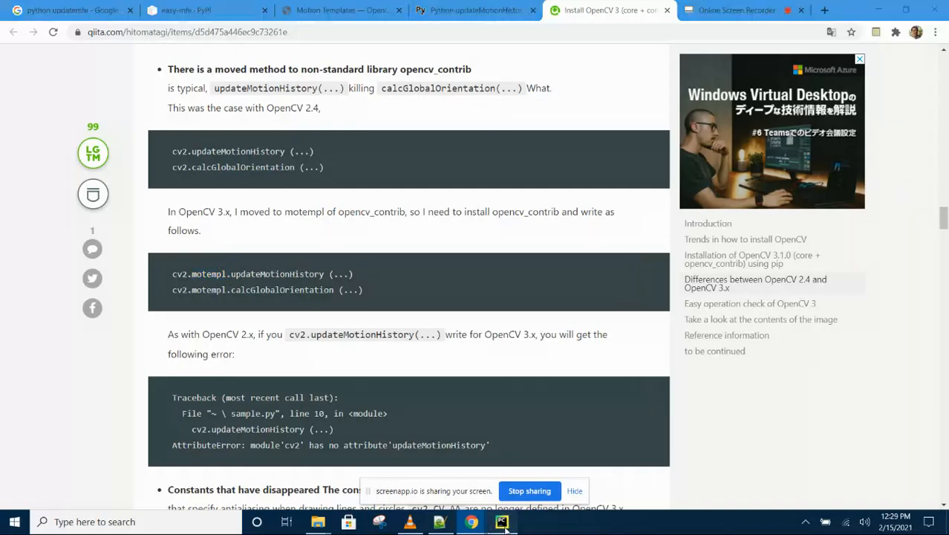
left_click(502, 520)
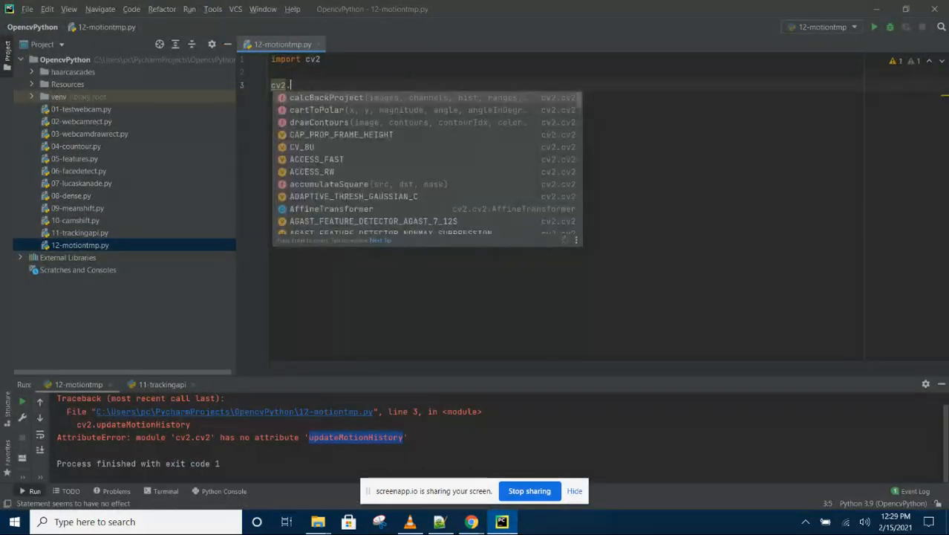
- Make line 3 read cv2.motempl.updateMotionHistory() via the motempl autocomplete suggestion
type("m")
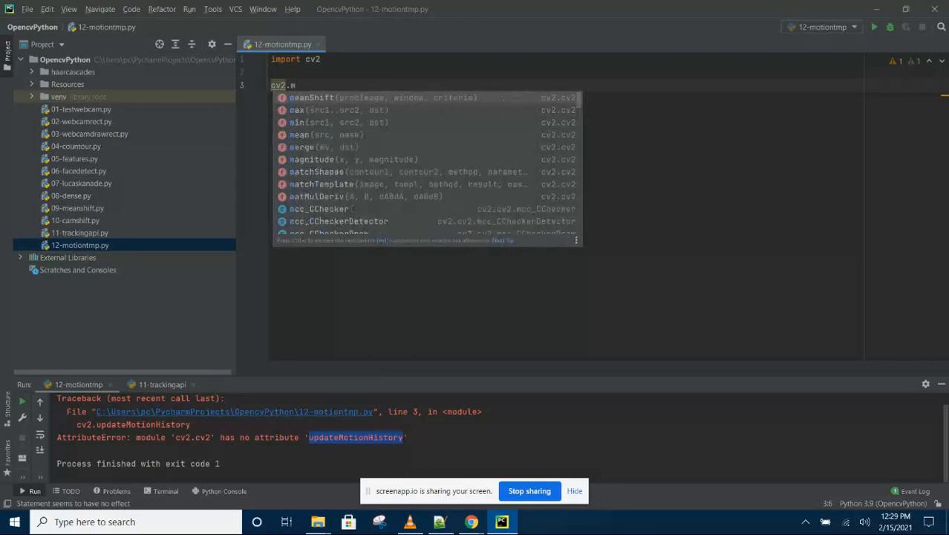
type("o")
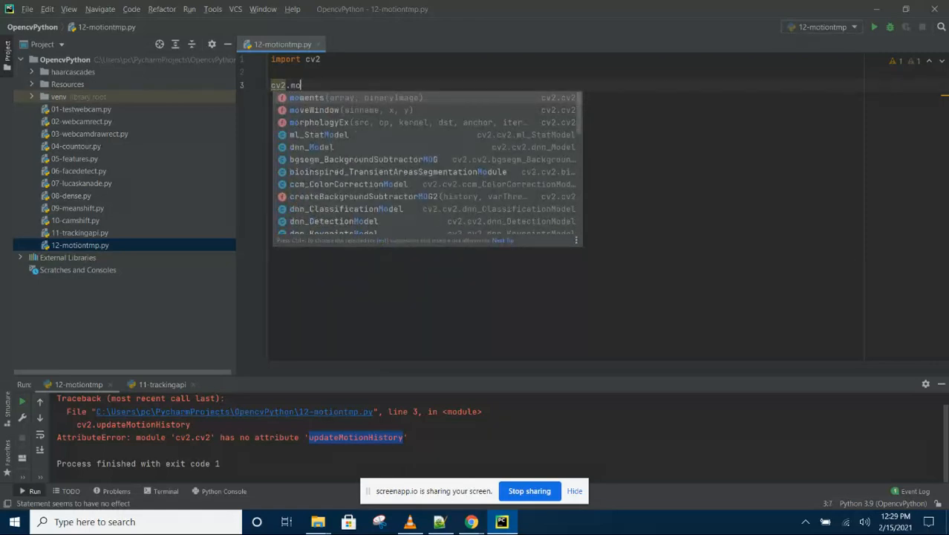
type("t")
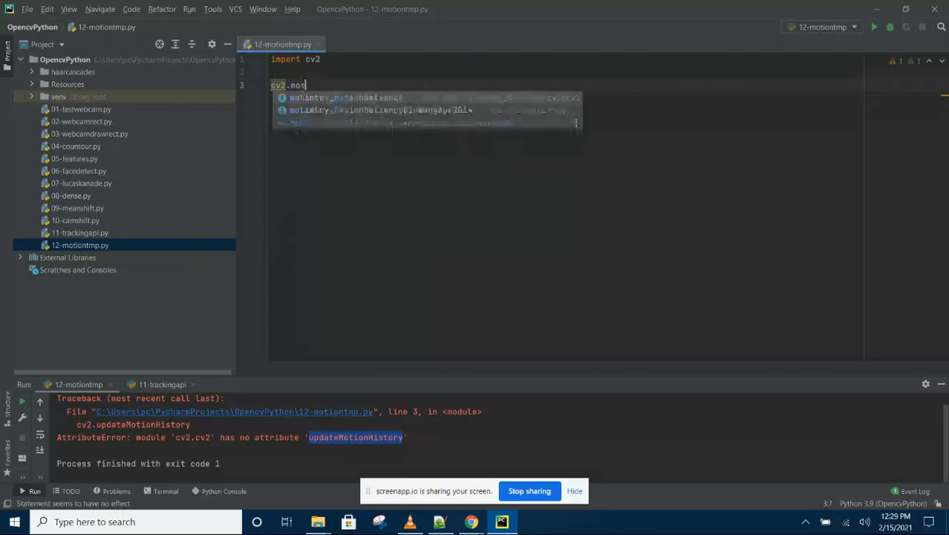
type("emp")
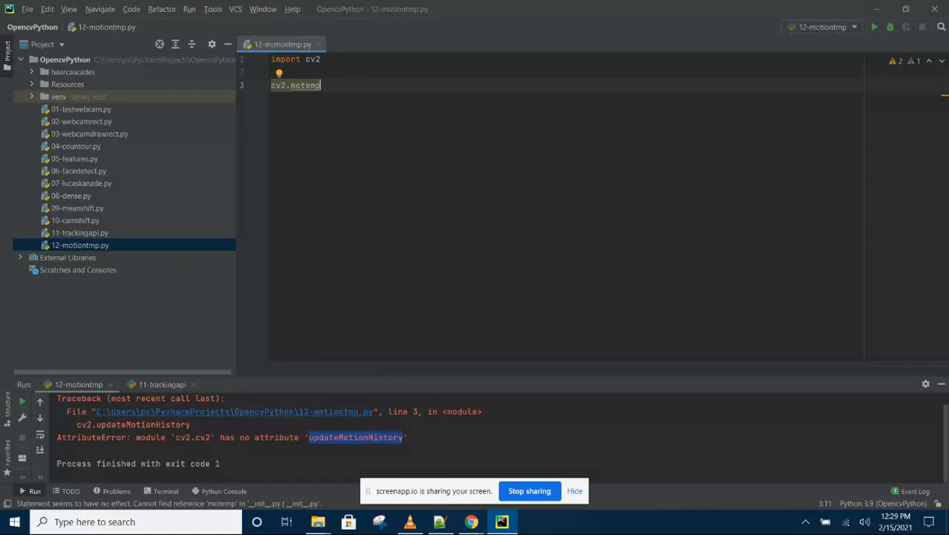
type("l.")
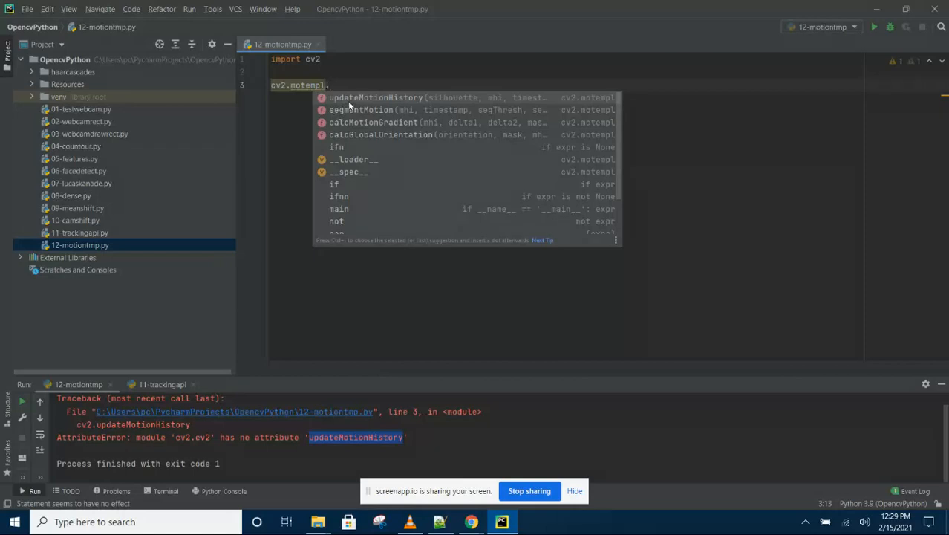
left_click(375, 98)
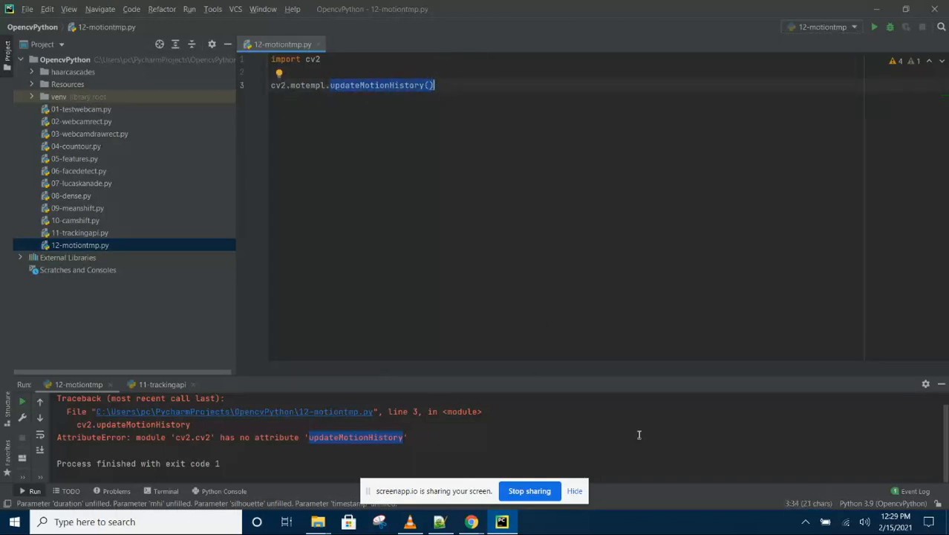
mouse_move(624, 348)
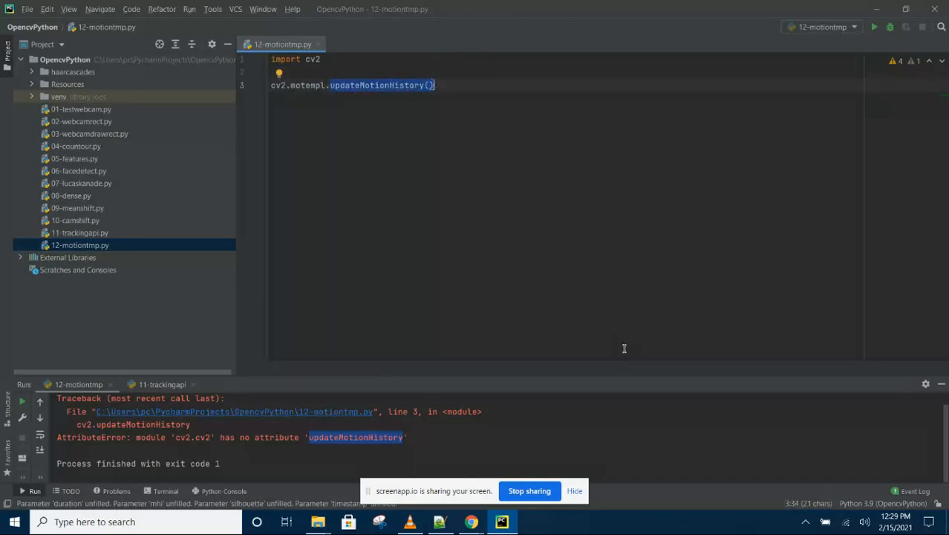
mouse_move(526, 331)
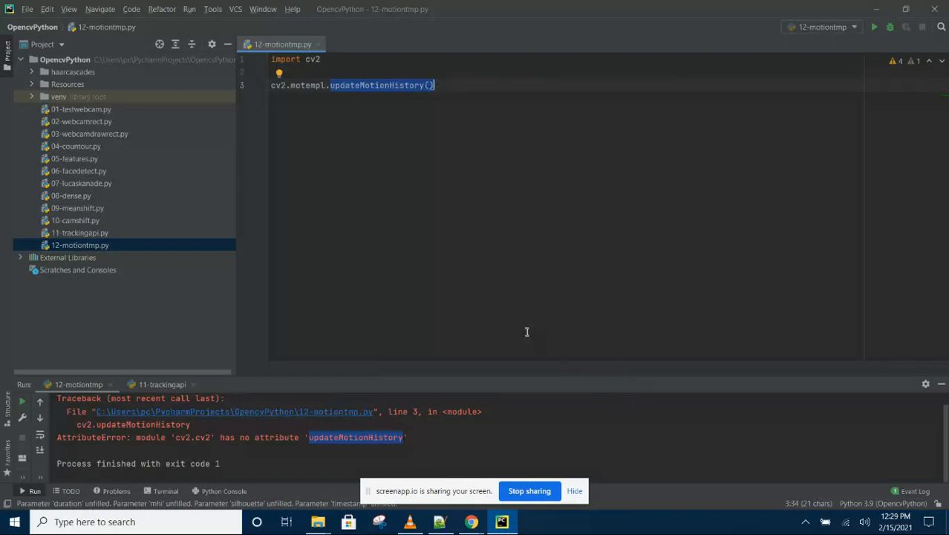
mouse_move(535, 324)
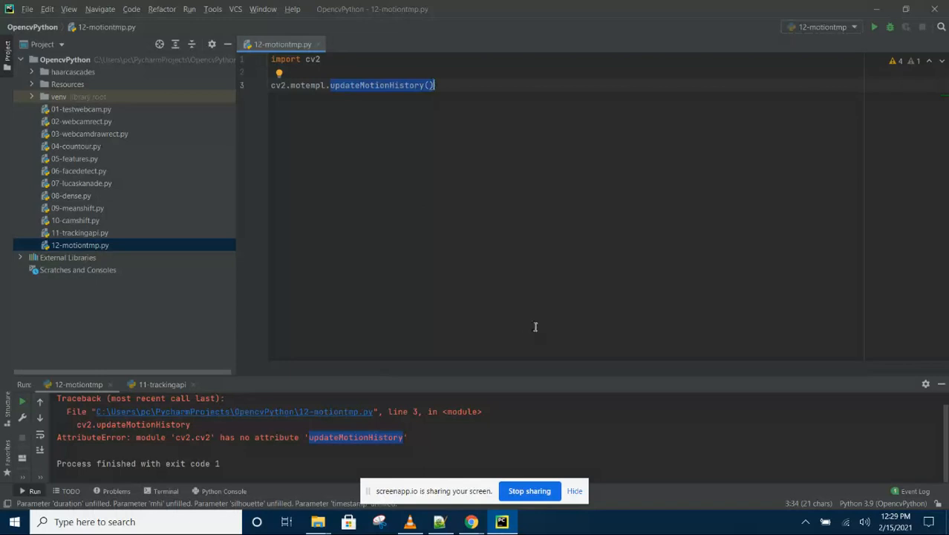
mouse_move(521, 336)
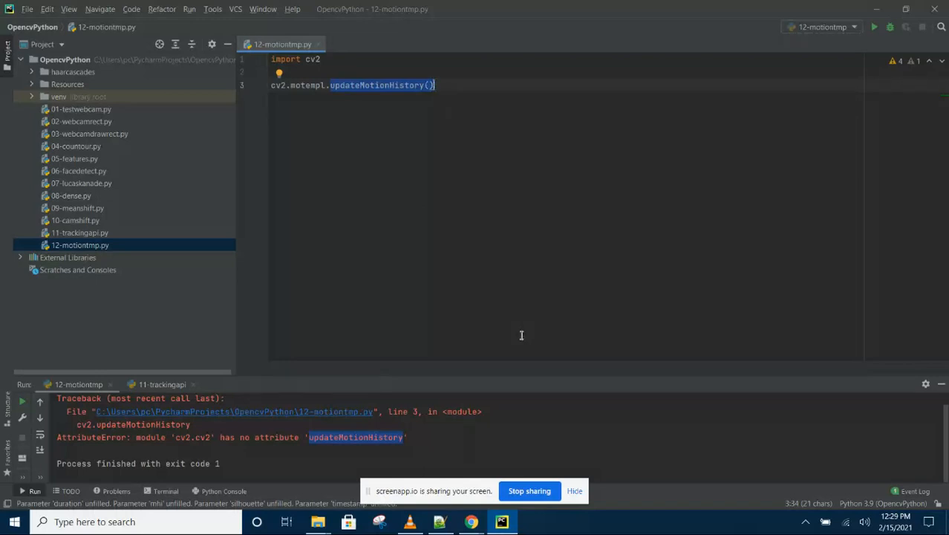
mouse_move(401, 165)
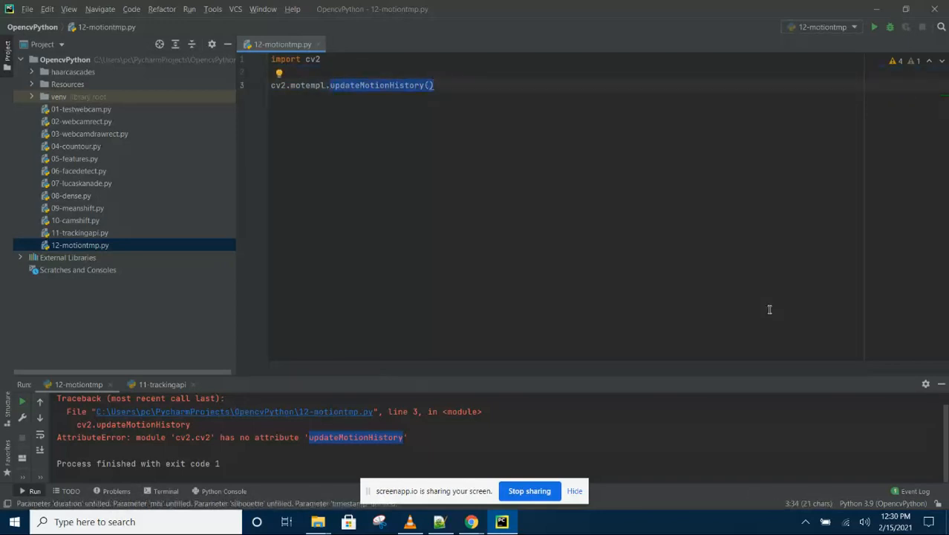
mouse_move(600, 339)
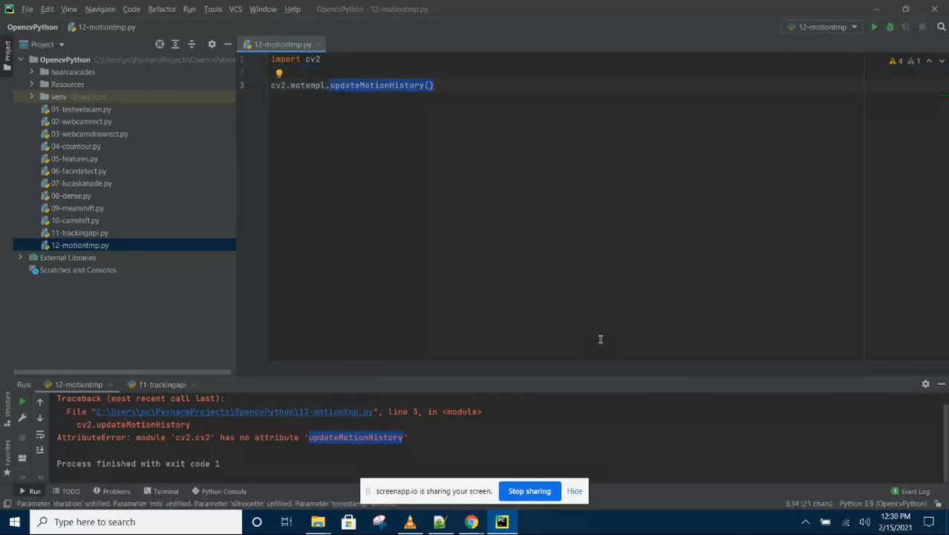